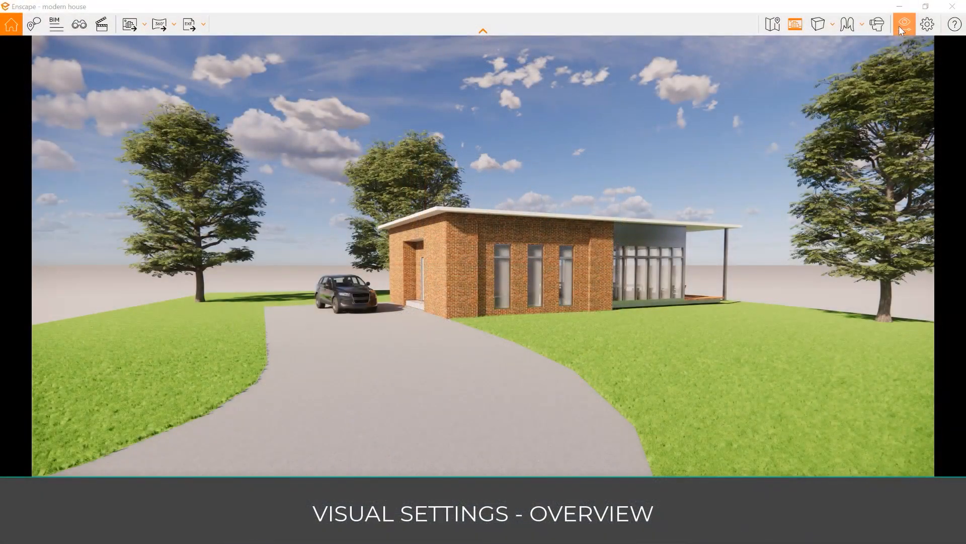
Open the Visual Settings window for the modern house scene from the top-right toolbar
left_click(904, 24)
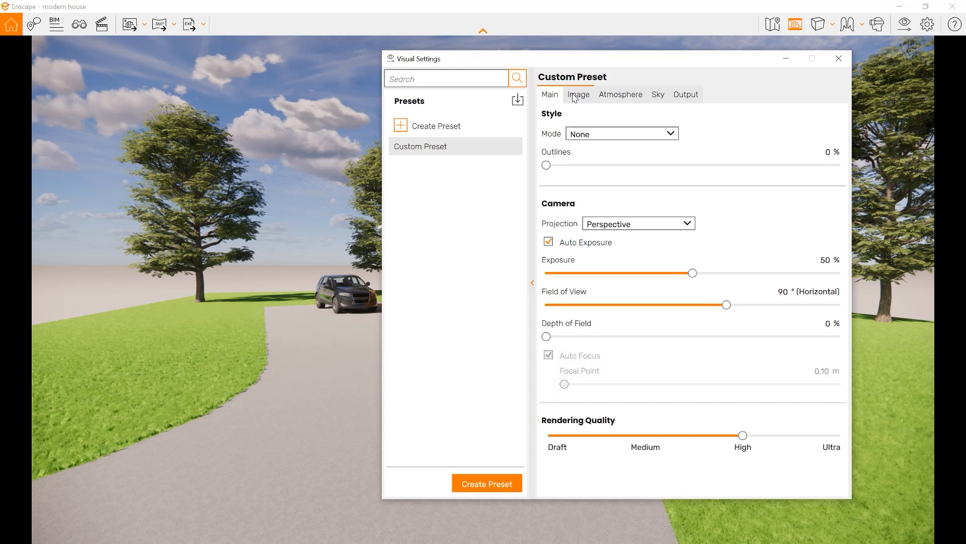
mouse_move(686, 94)
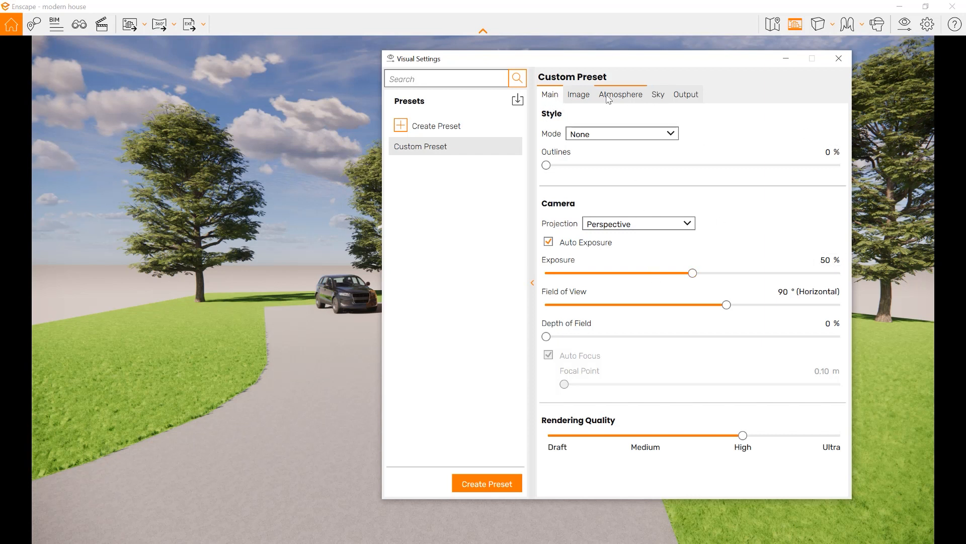
Review the Image, Atmosphere, Sky and Output settings, then return to Main
left_click(578, 95)
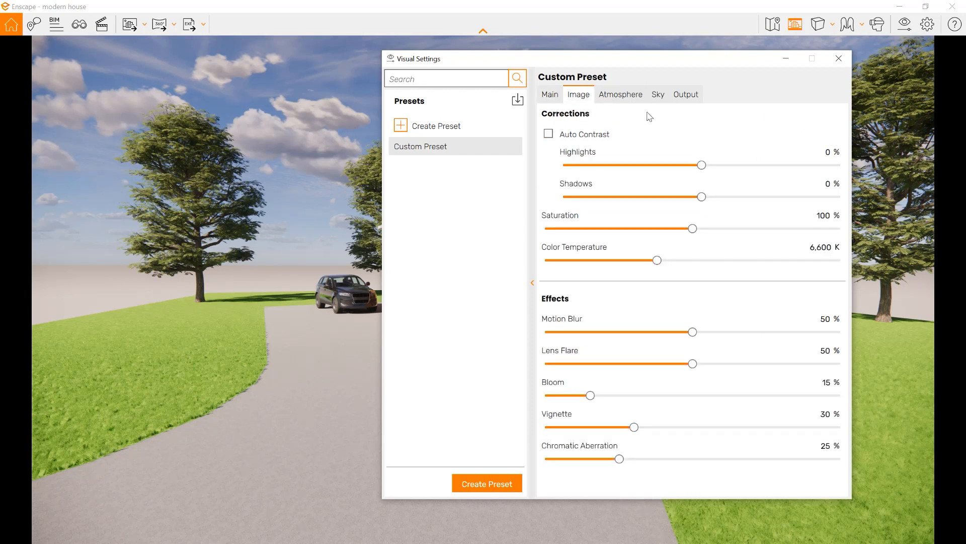
left_click(621, 94)
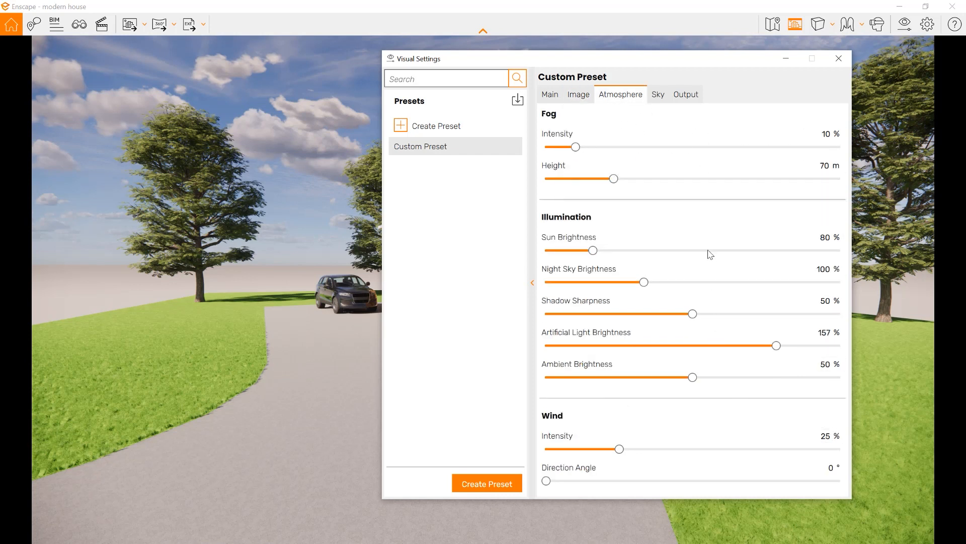
mouse_move(591, 224)
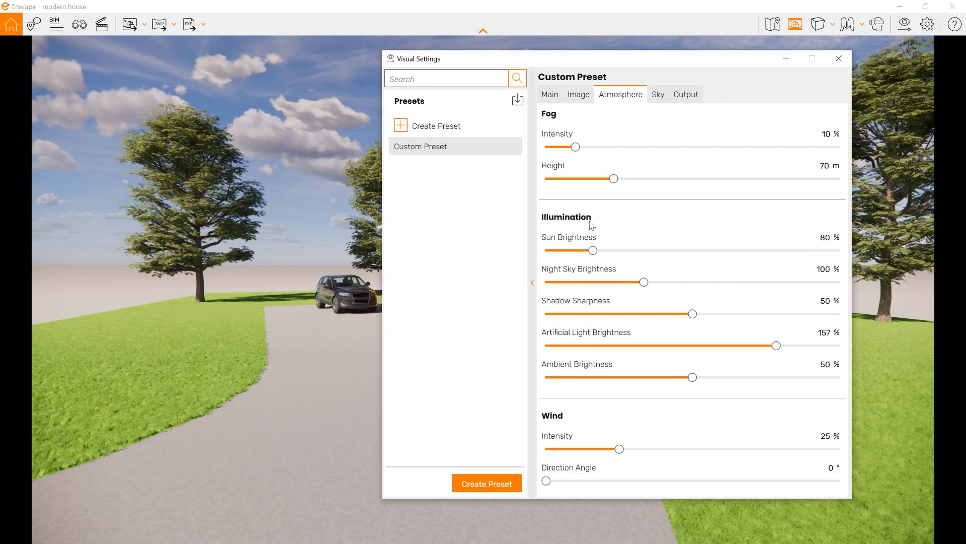
left_click(657, 95)
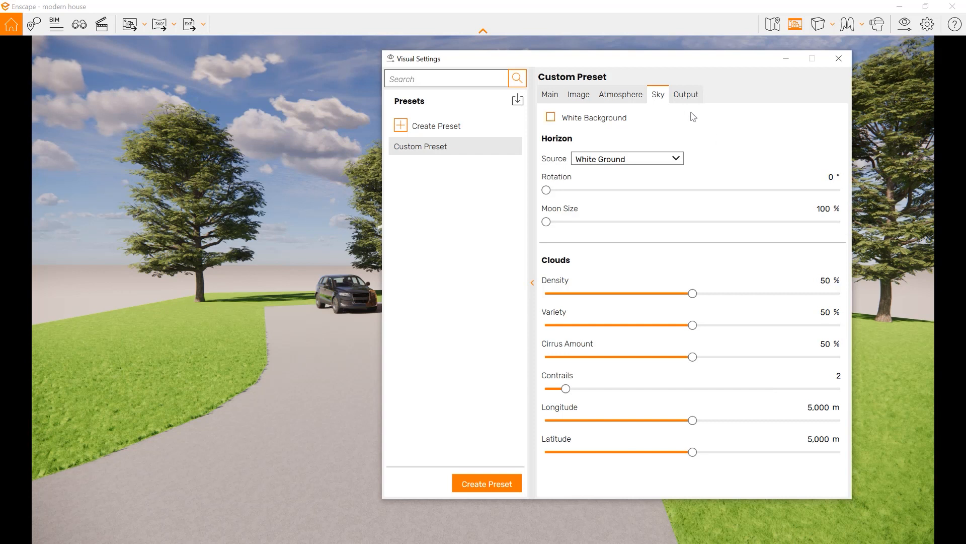
left_click(686, 94)
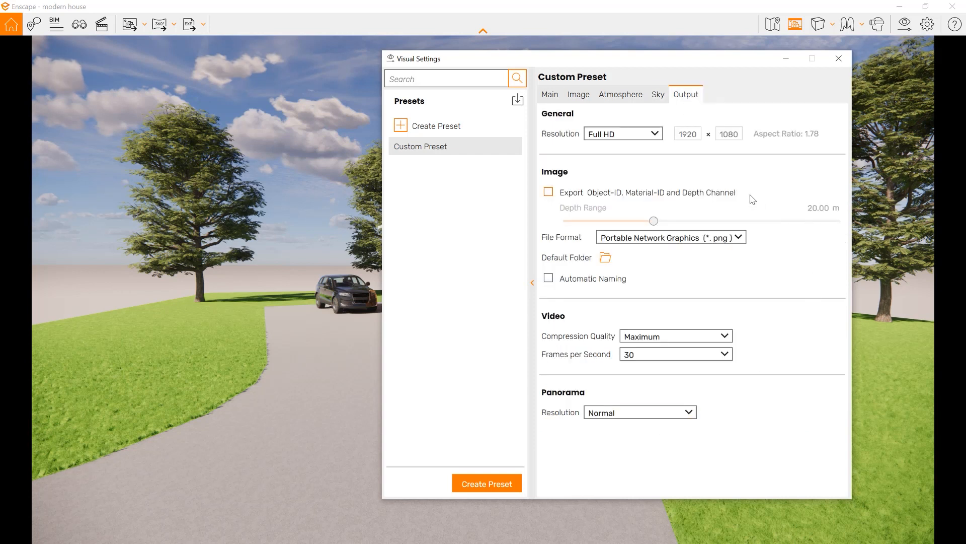
mouse_move(26, 113)
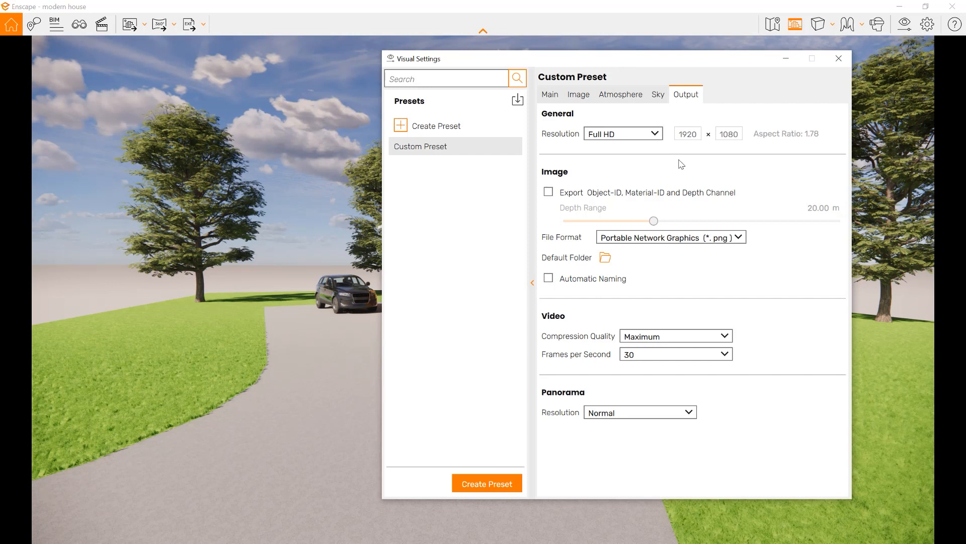
mouse_move(568, 369)
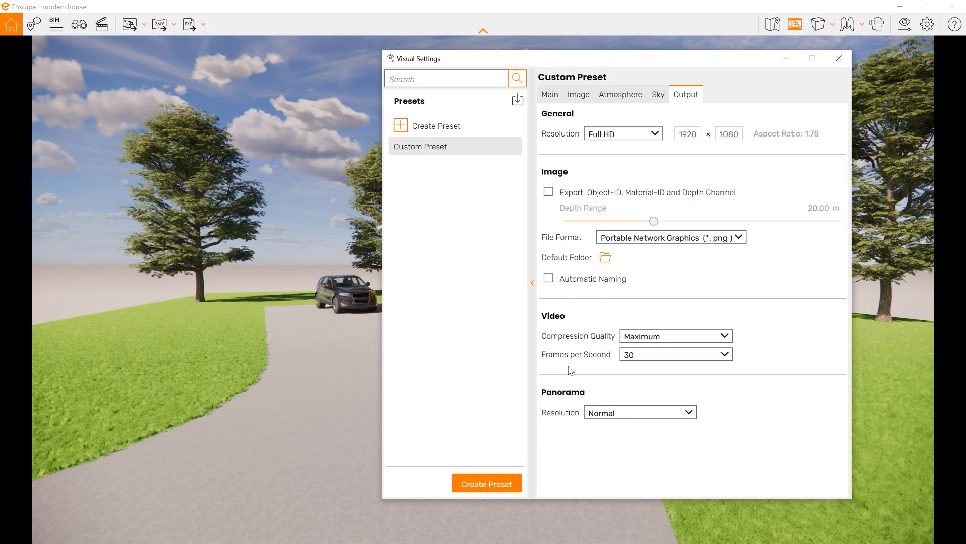
left_click(549, 95)
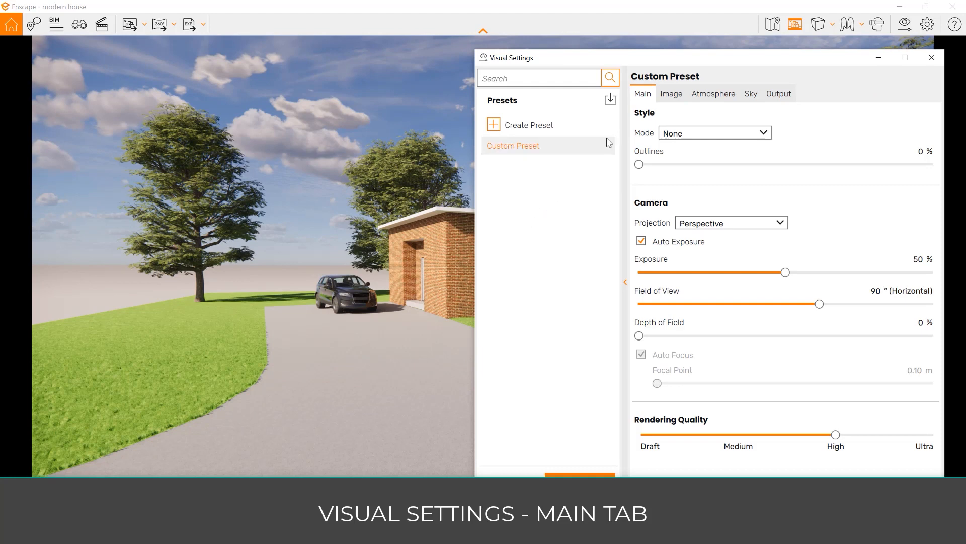
mouse_move(702, 138)
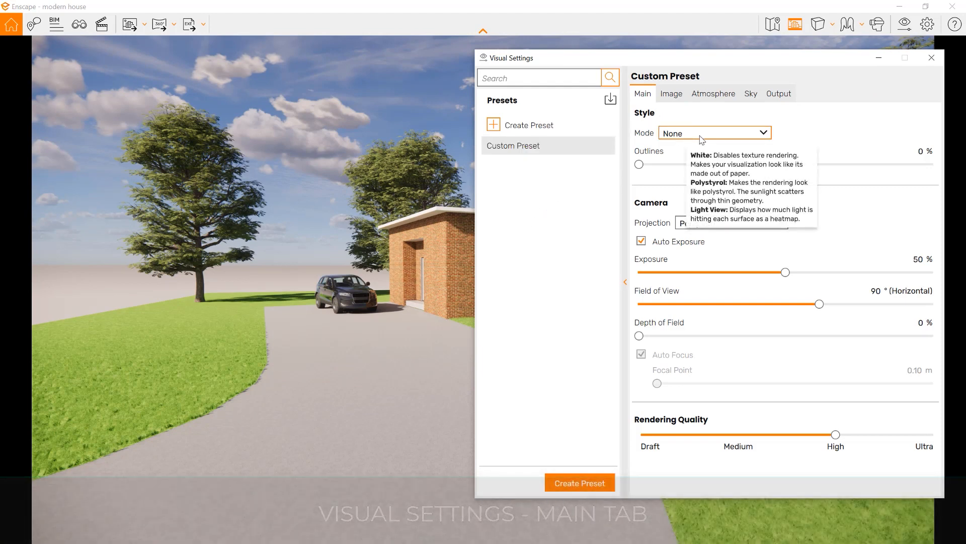
left_click(714, 133)
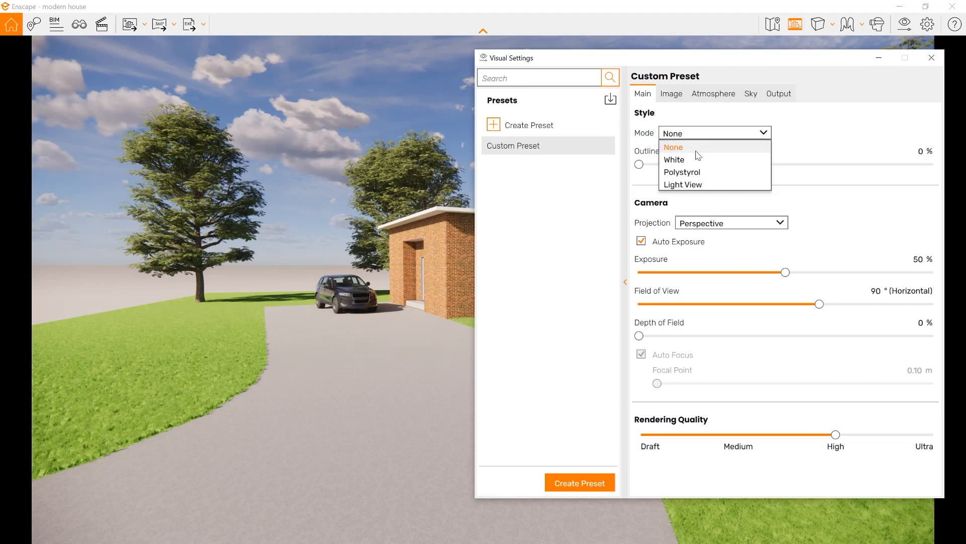
left_click(673, 160)
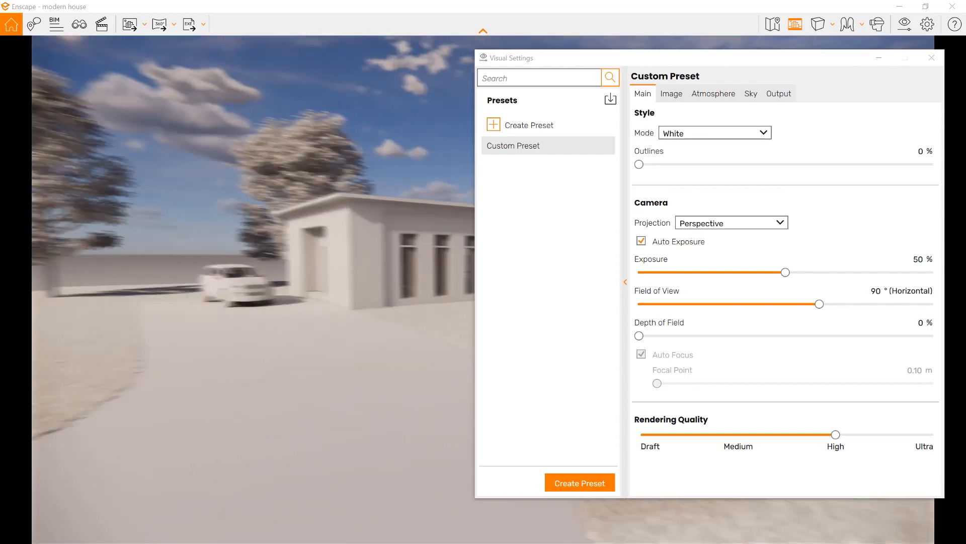
left_click(713, 133)
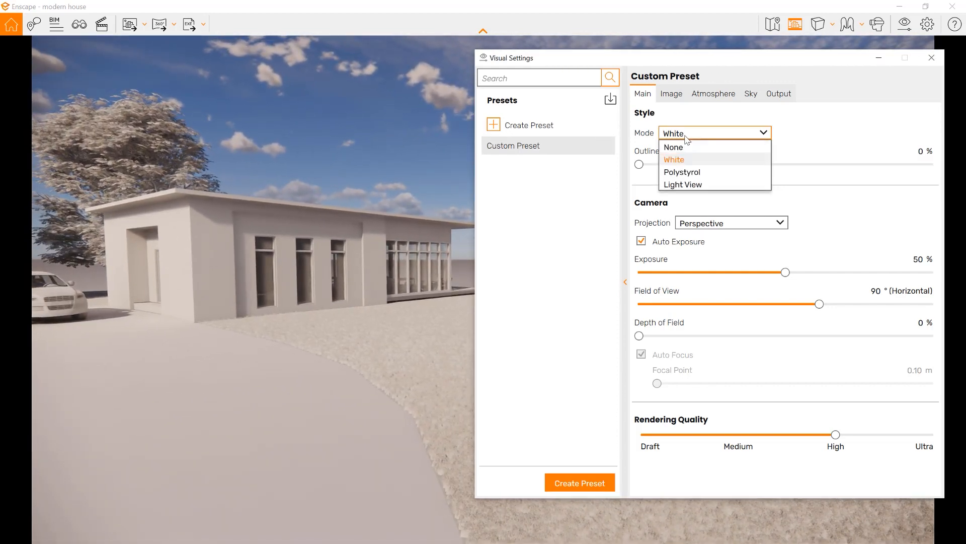
left_click(681, 172)
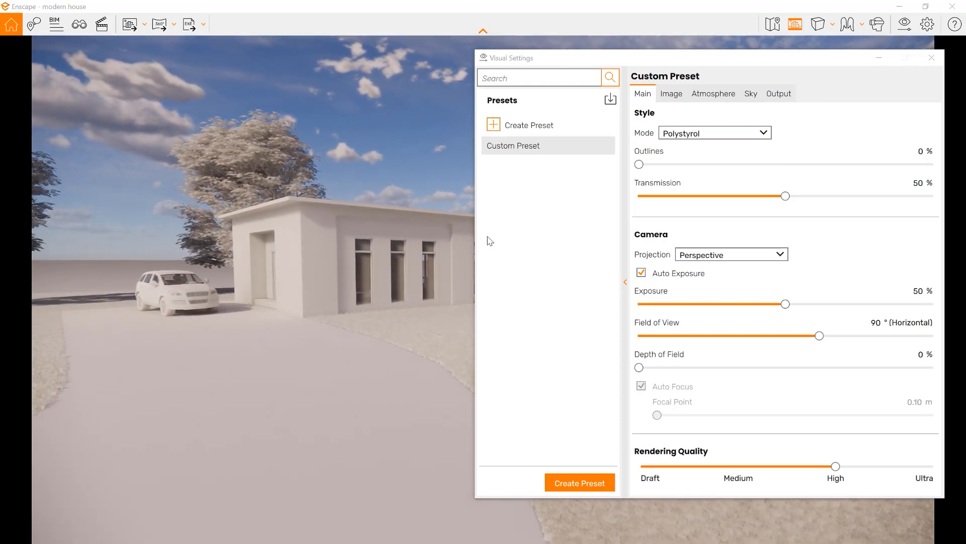
left_click(714, 133)
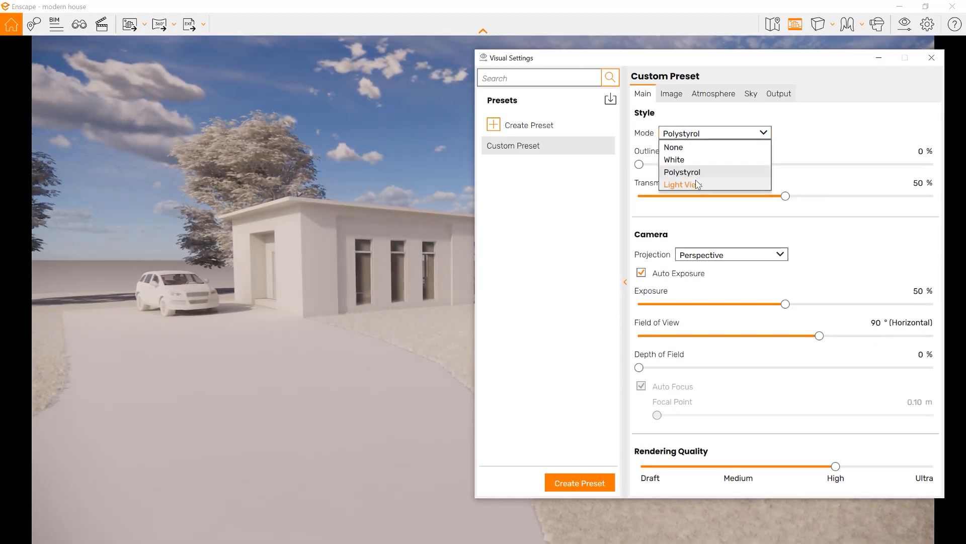
left_click(681, 184)
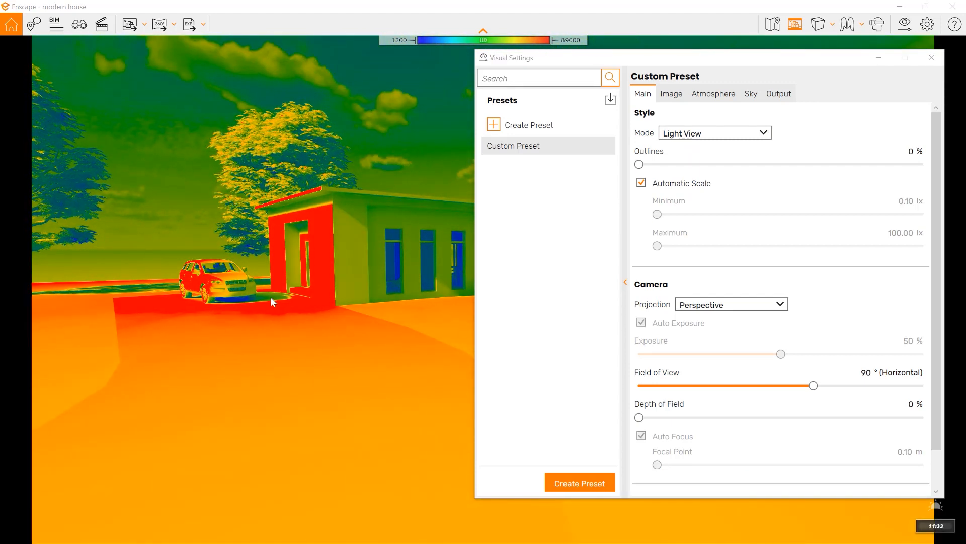
left_click(712, 133)
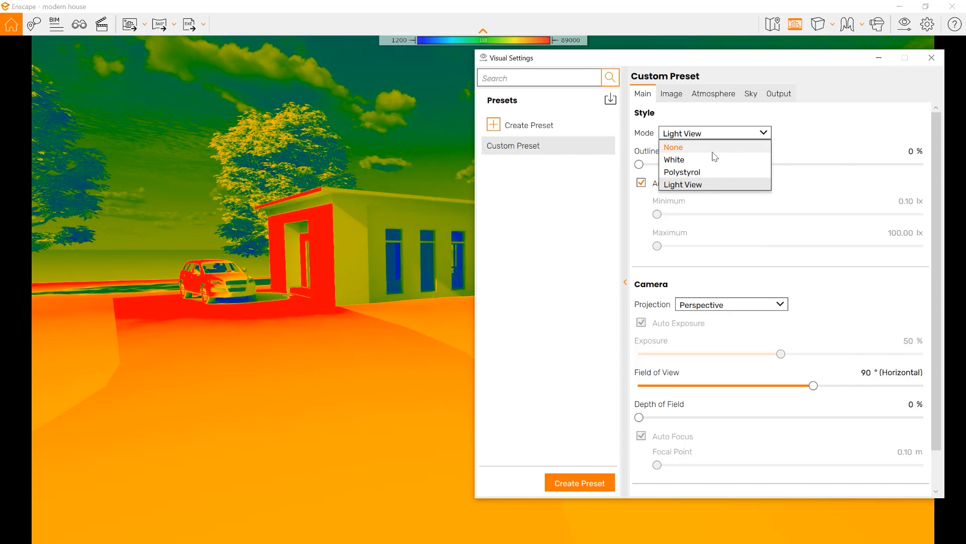
left_click(673, 147)
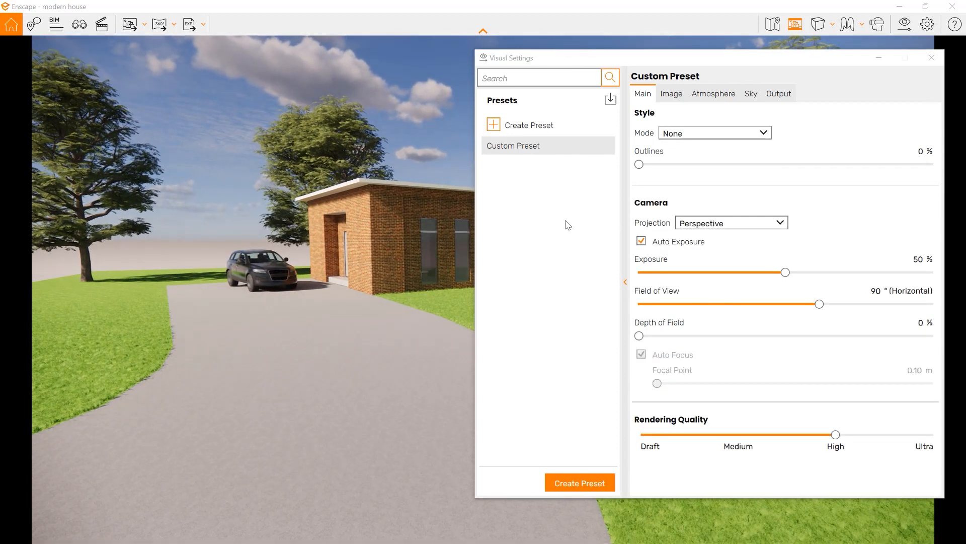
left_click(729, 222)
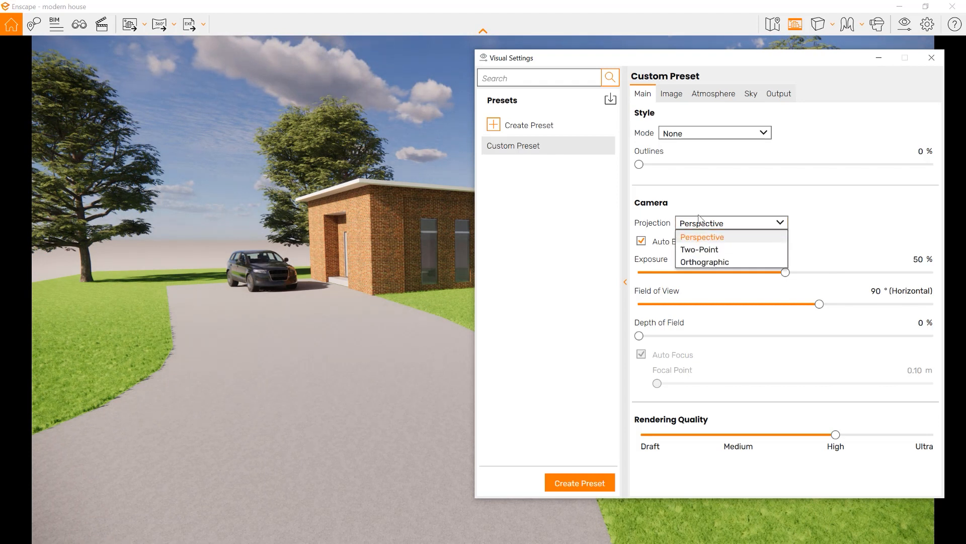
mouse_move(704, 205)
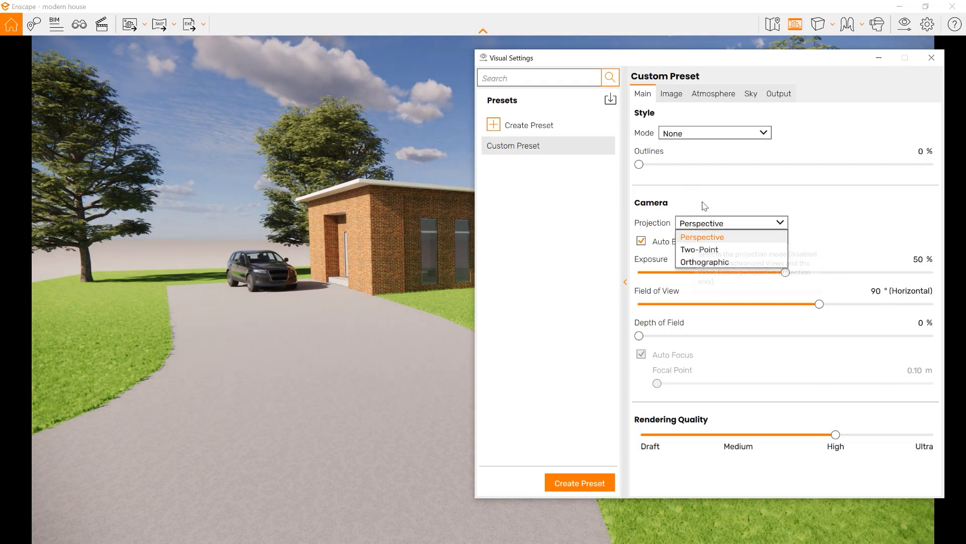
left_click(701, 236)
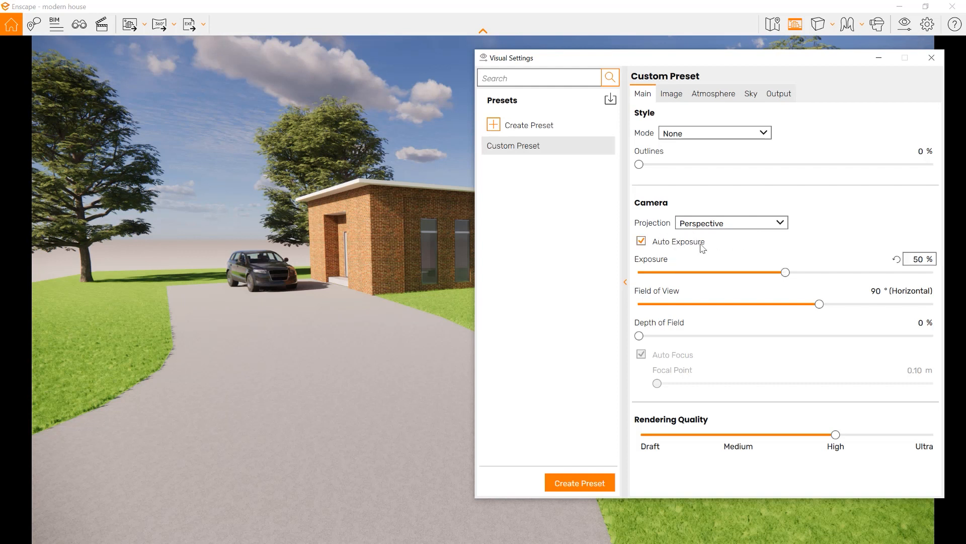
mouse_move(641, 240)
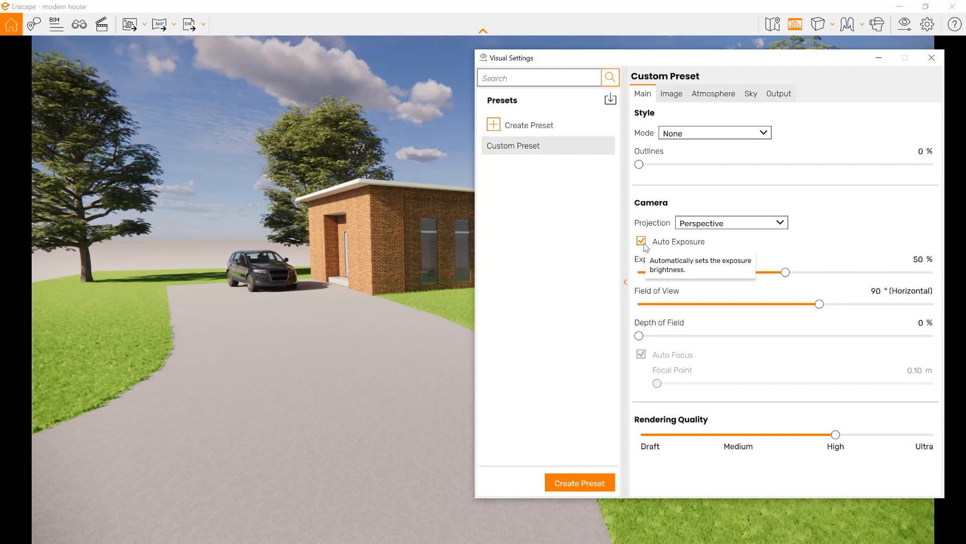
left_click(641, 240)
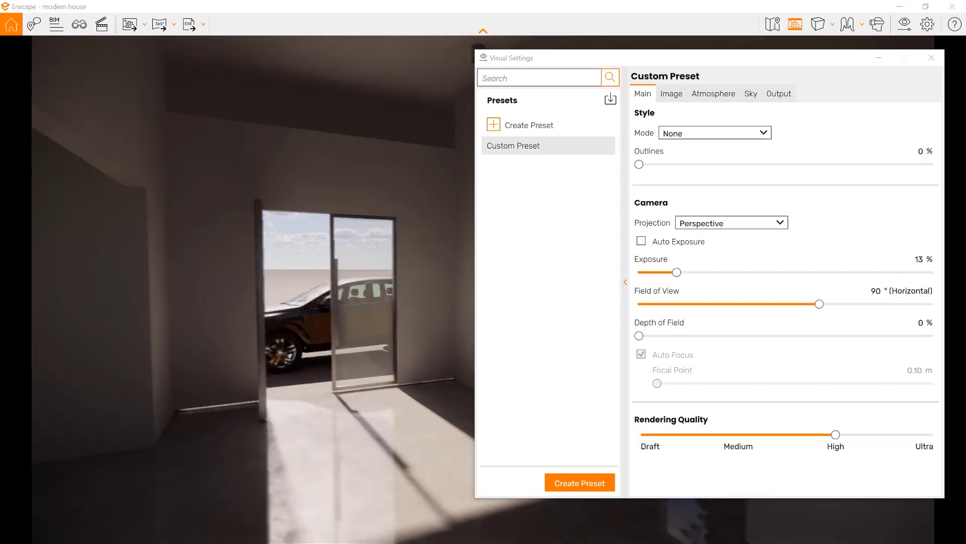
left_click(641, 240)
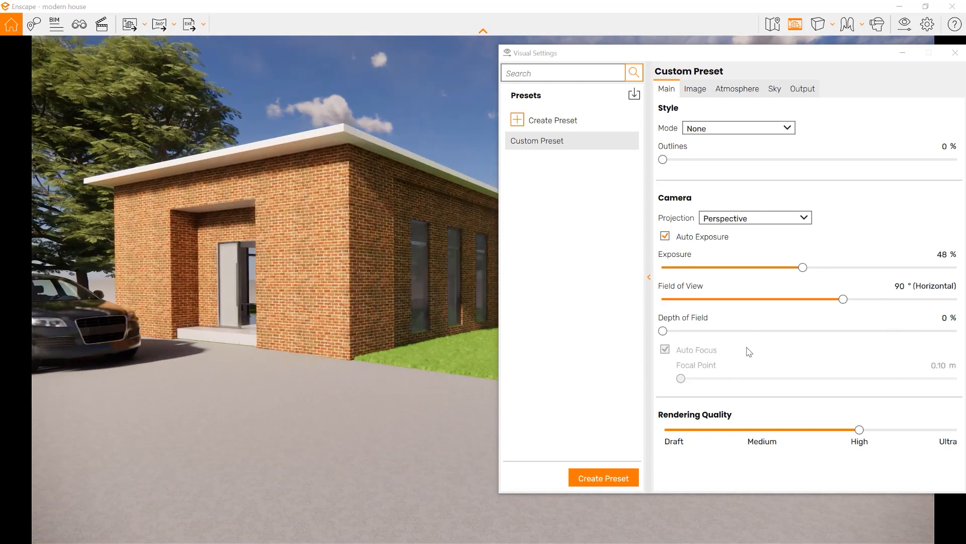
mouse_move(685, 355)
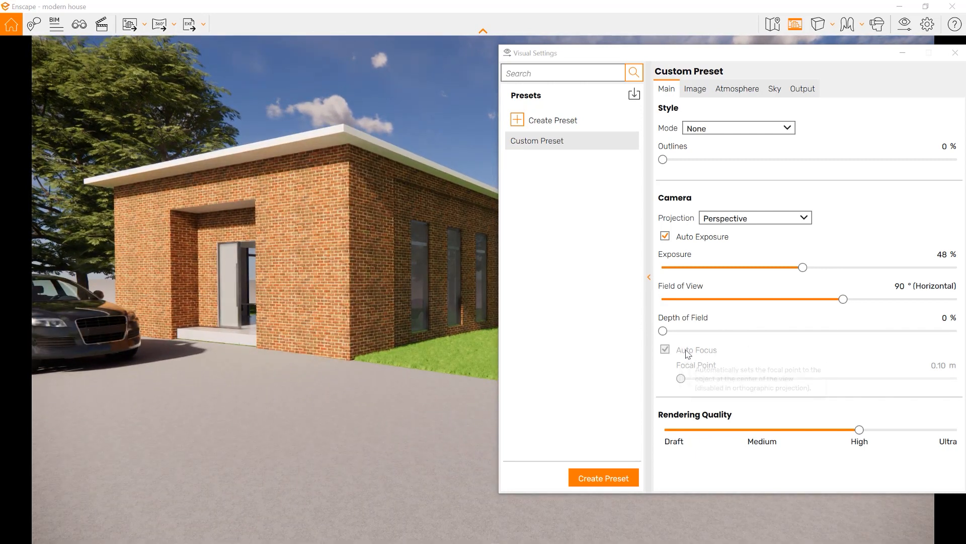
mouse_move(688, 412)
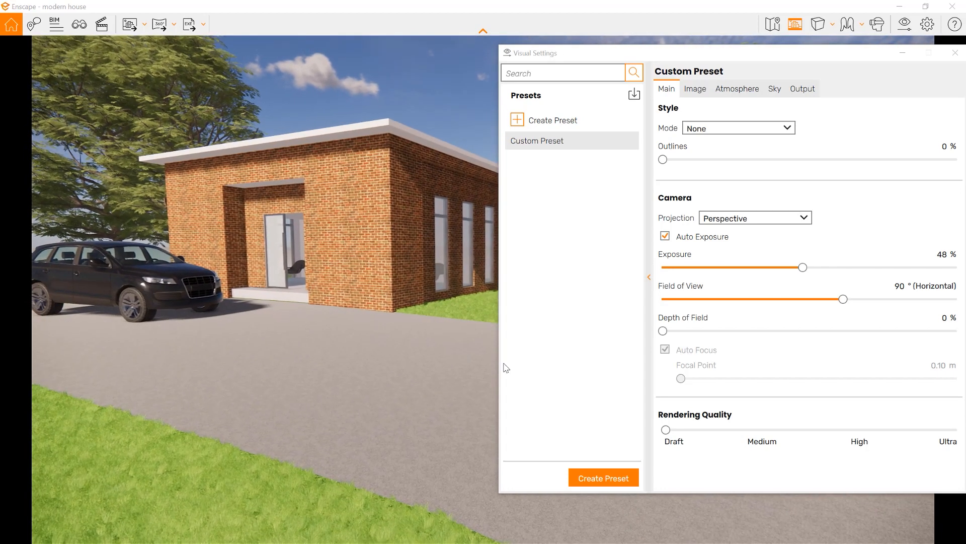
Raise the Main rendering quality slider from Draft to Medium
left_click(762, 430)
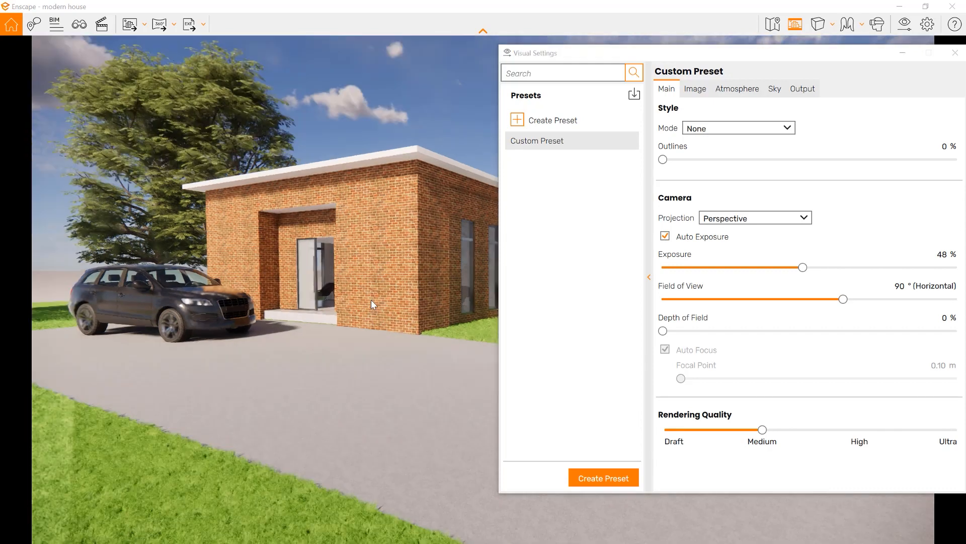
left_click(695, 89)
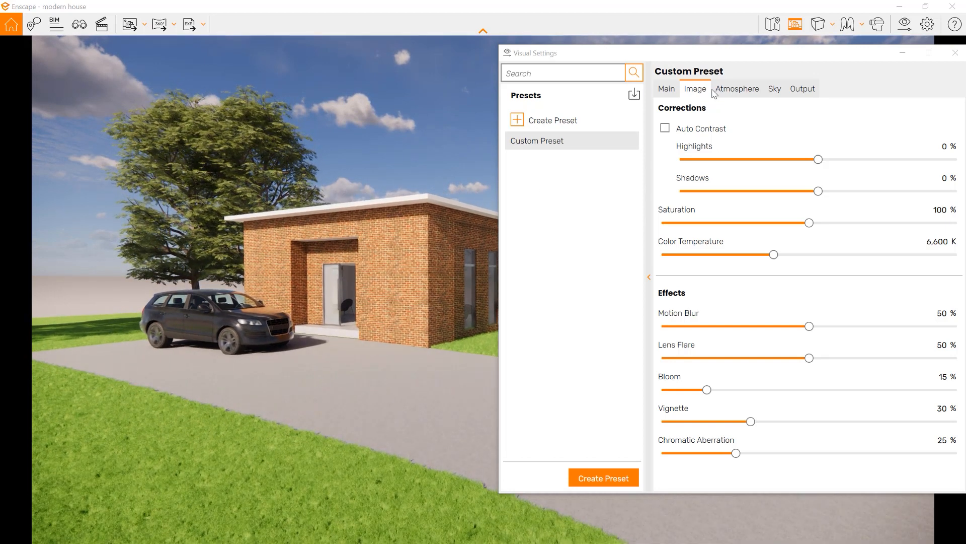
mouse_move(802, 152)
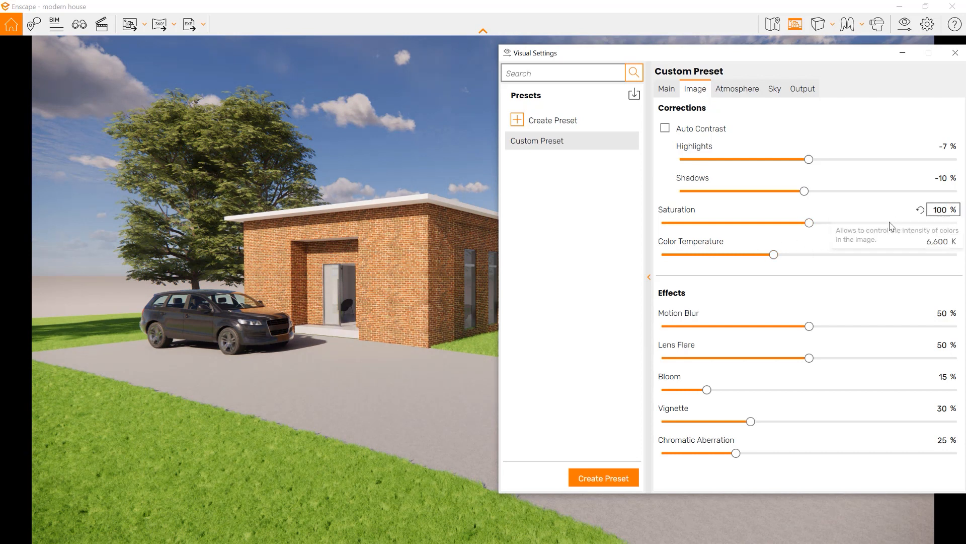
mouse_move(741, 223)
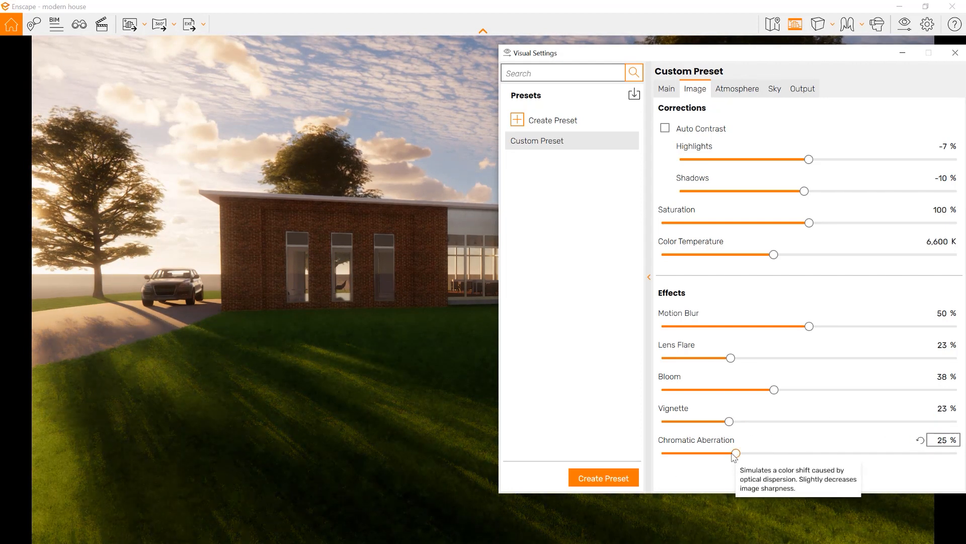
mouse_move(720, 444)
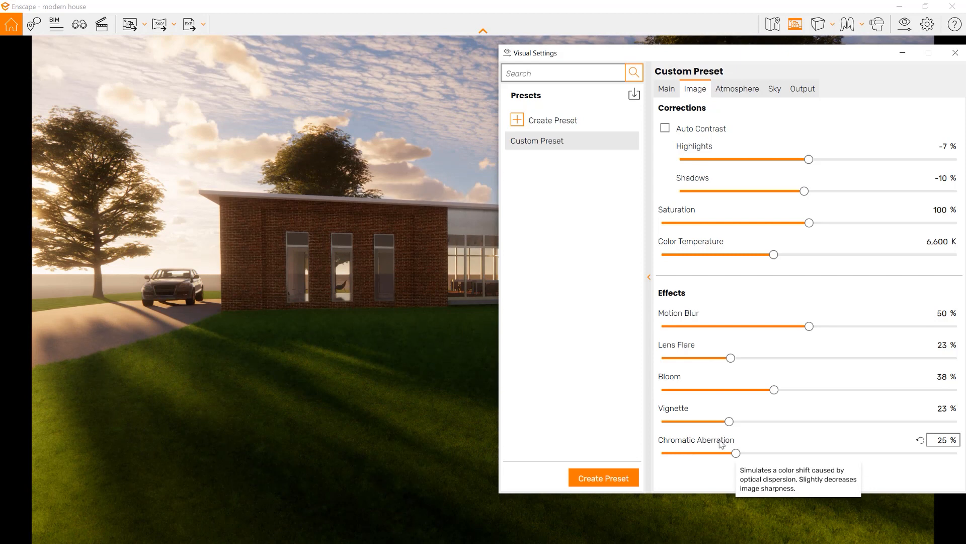
mouse_move(737, 443)
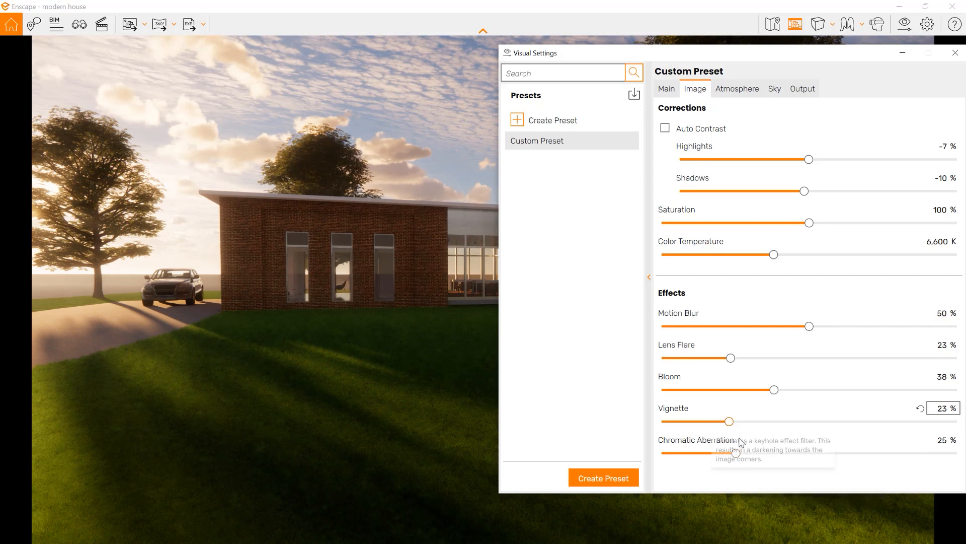
mouse_move(731, 379)
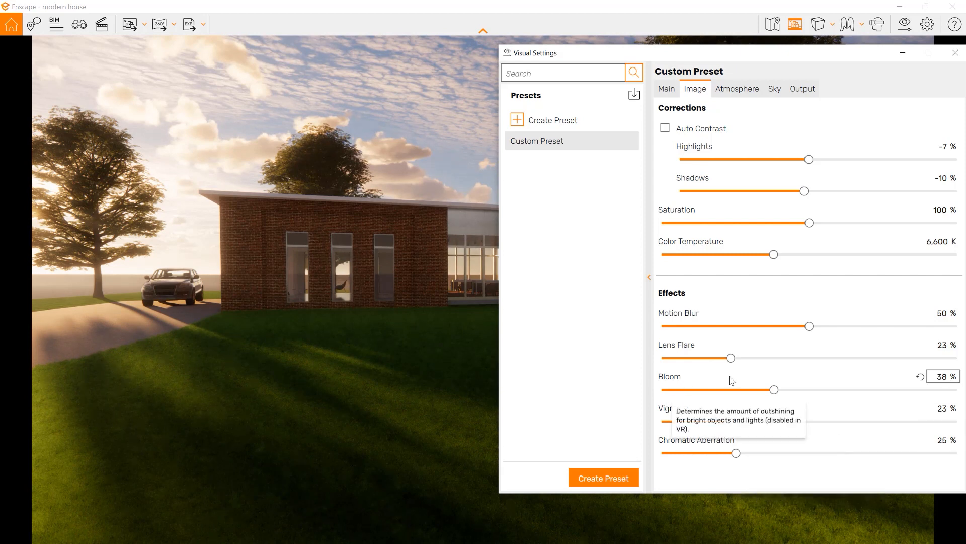
mouse_move(776, 266)
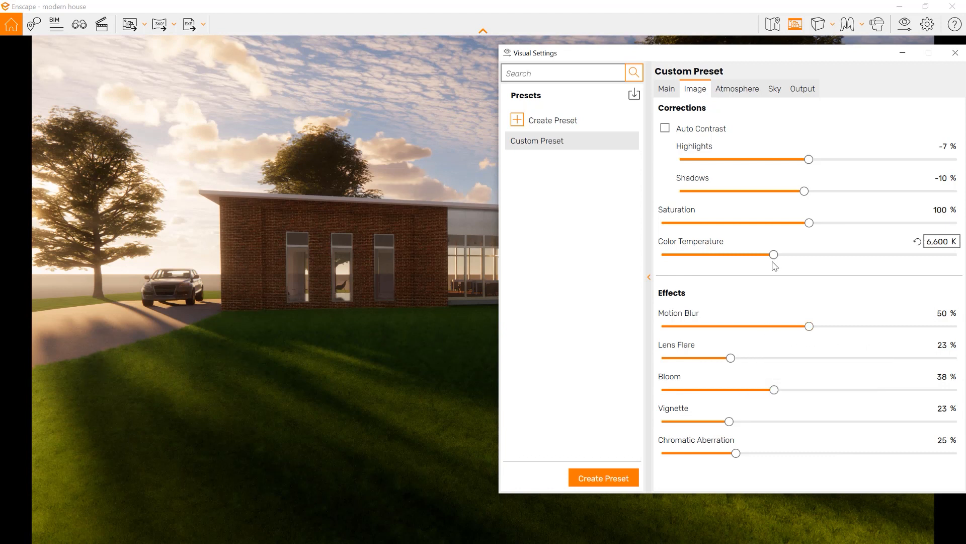
mouse_move(766, 171)
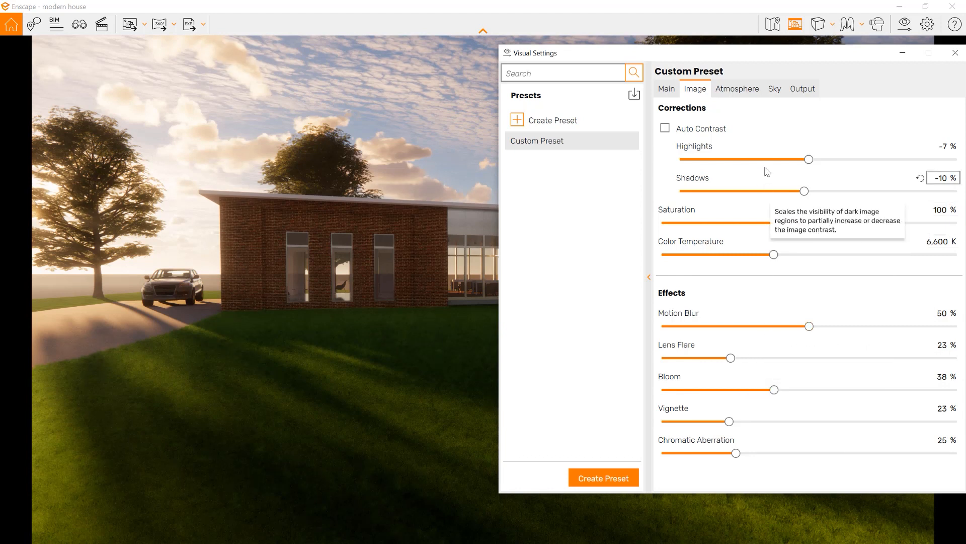
mouse_move(665, 128)
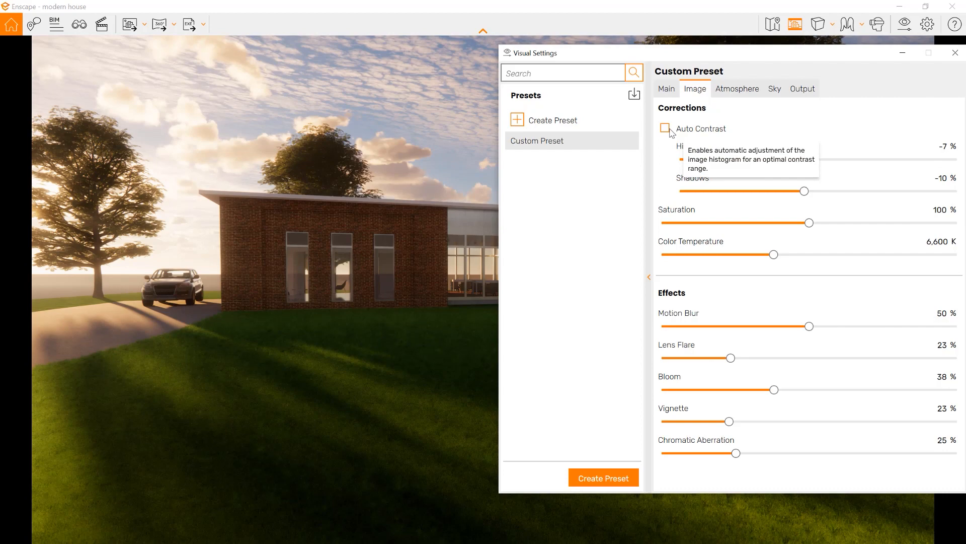
Enable Auto Contrast on the Image corrections so highlights and shadows adjust automatically
left_click(666, 128)
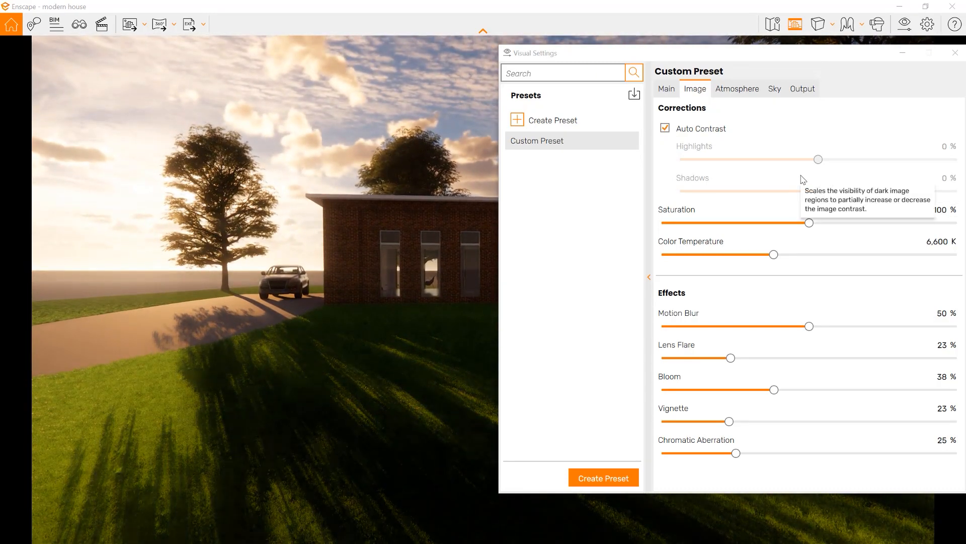
left_click(737, 88)
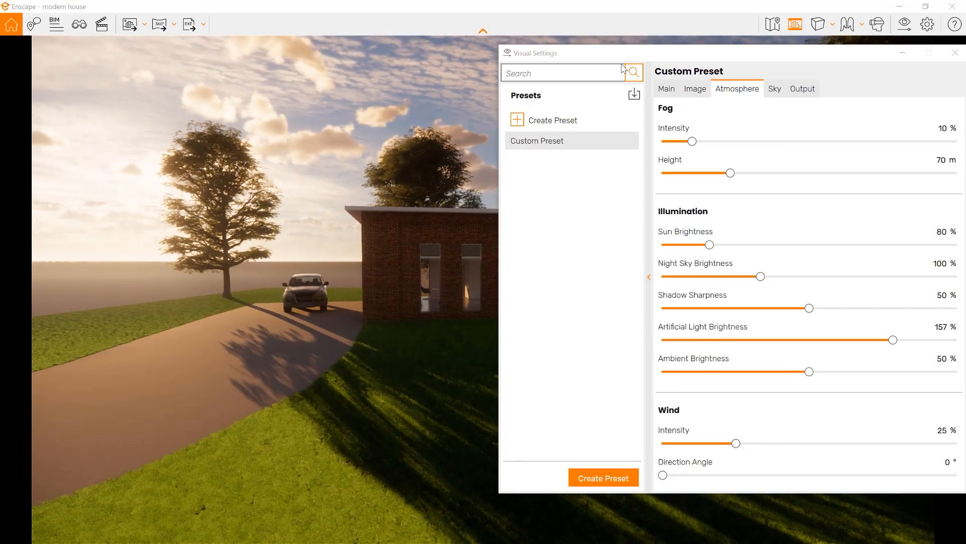
mouse_move(693, 142)
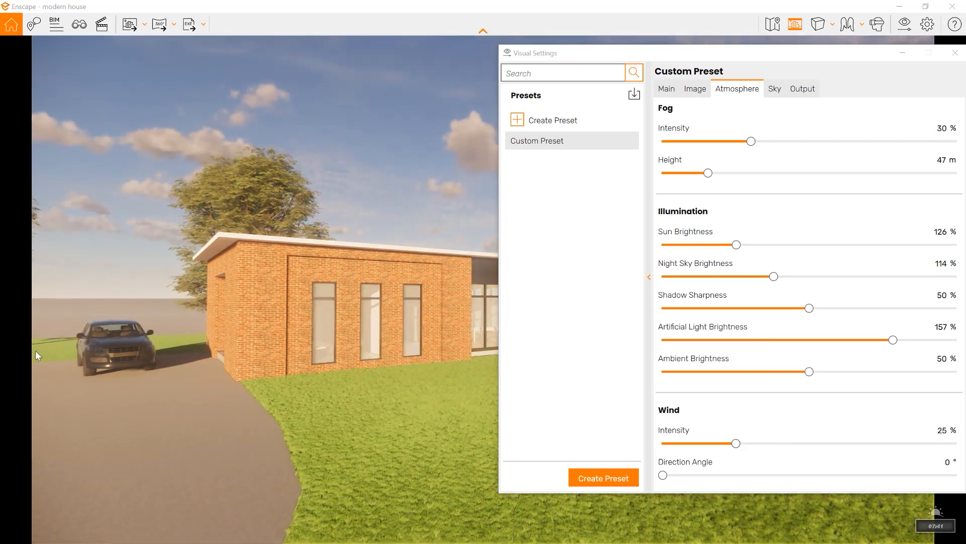
mouse_move(810, 308)
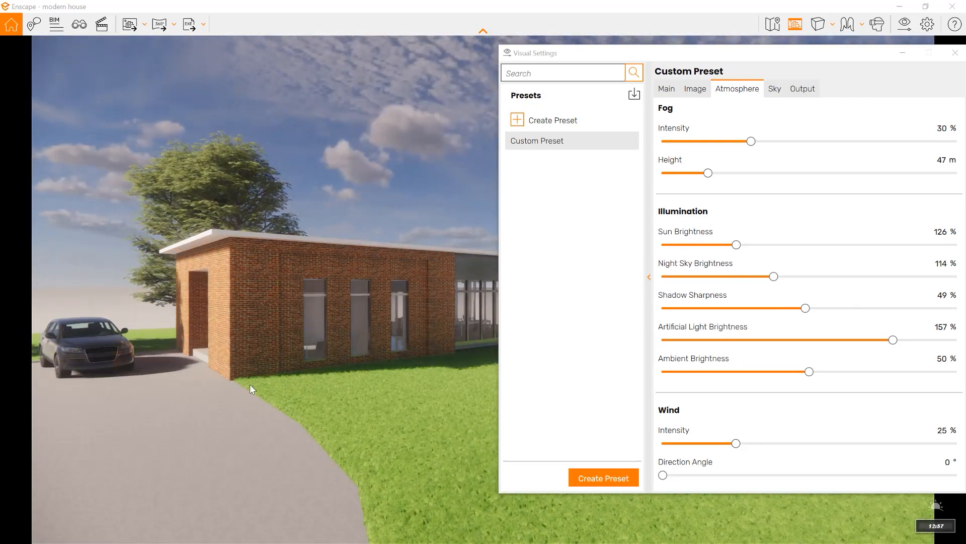
mouse_move(806, 308)
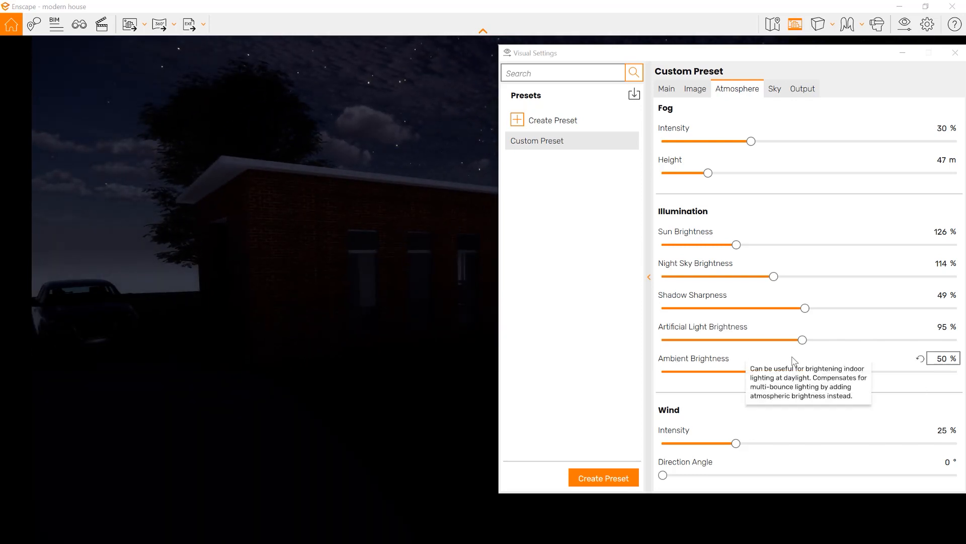
mouse_move(919, 330)
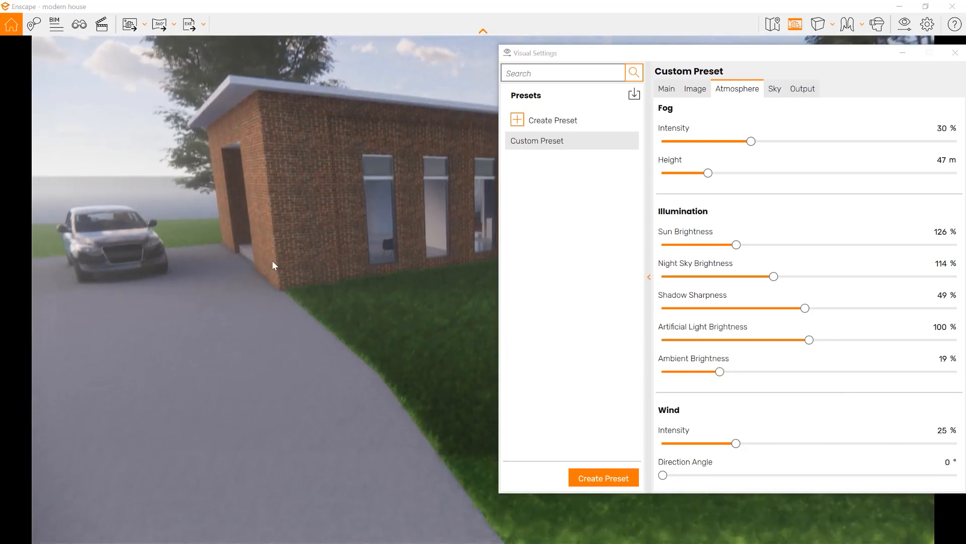
mouse_move(720, 371)
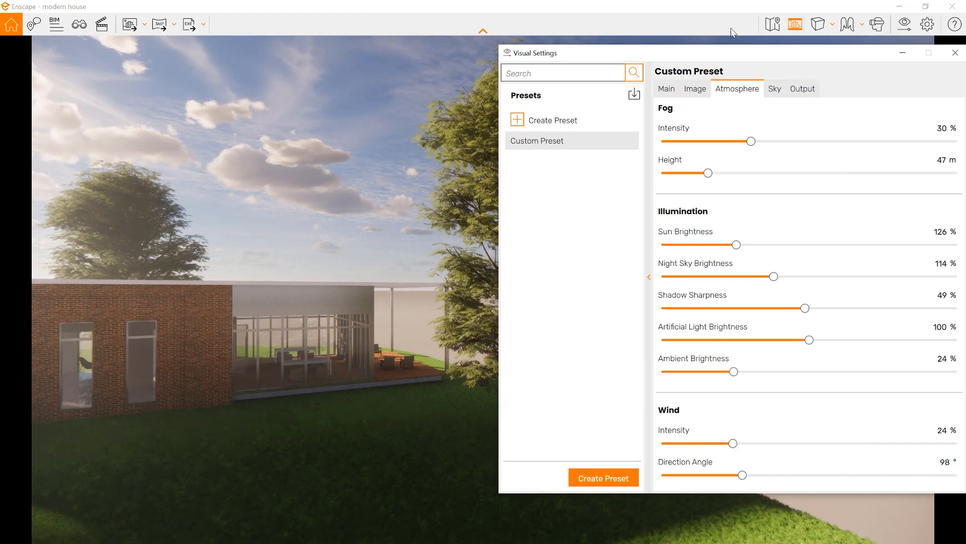
Leave wind at 24% intensity and 98° direction and move on to the Sky settings
left_click(775, 89)
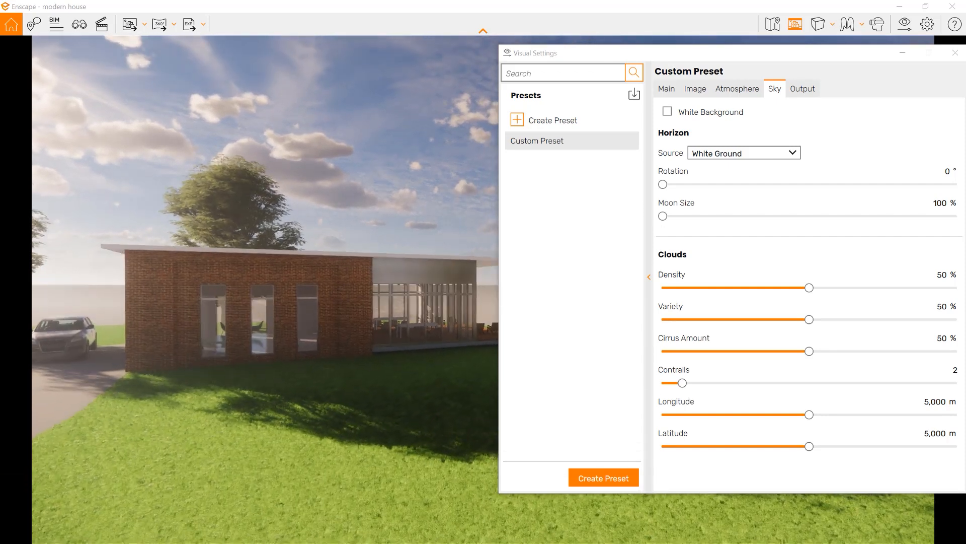
mouse_move(693, 111)
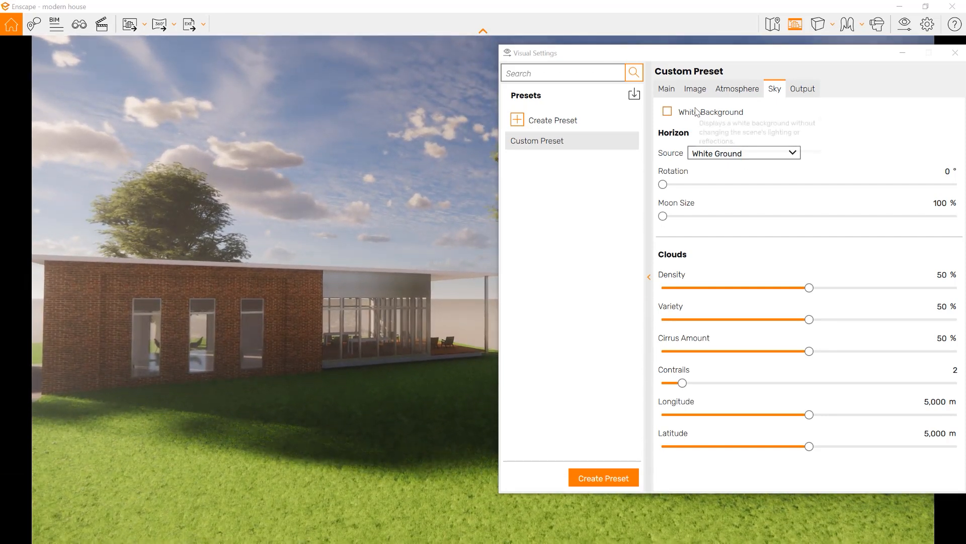
mouse_move(216, 103)
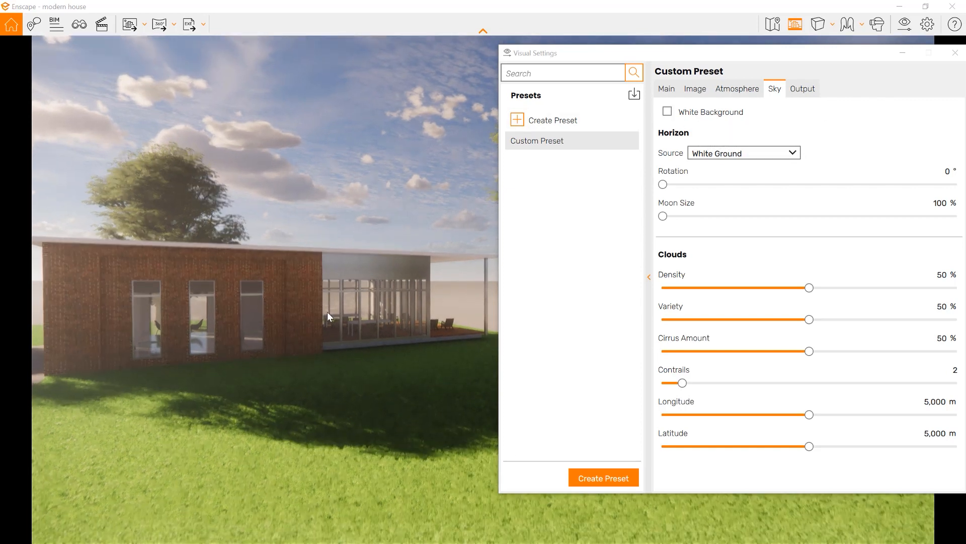
Try the White Background on and off, then set Horizon Source from White Ground to Clear
left_click(667, 112)
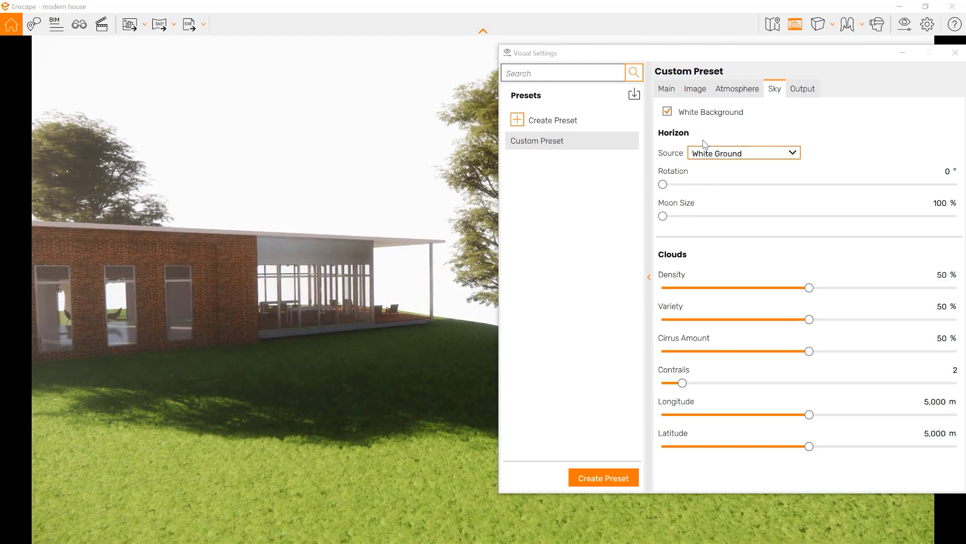
left_click(666, 112)
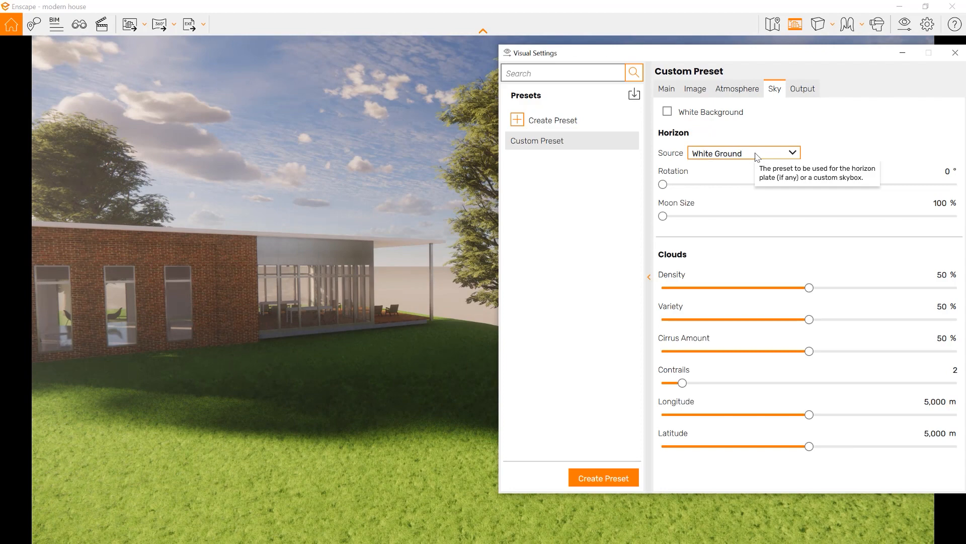
left_click(743, 153)
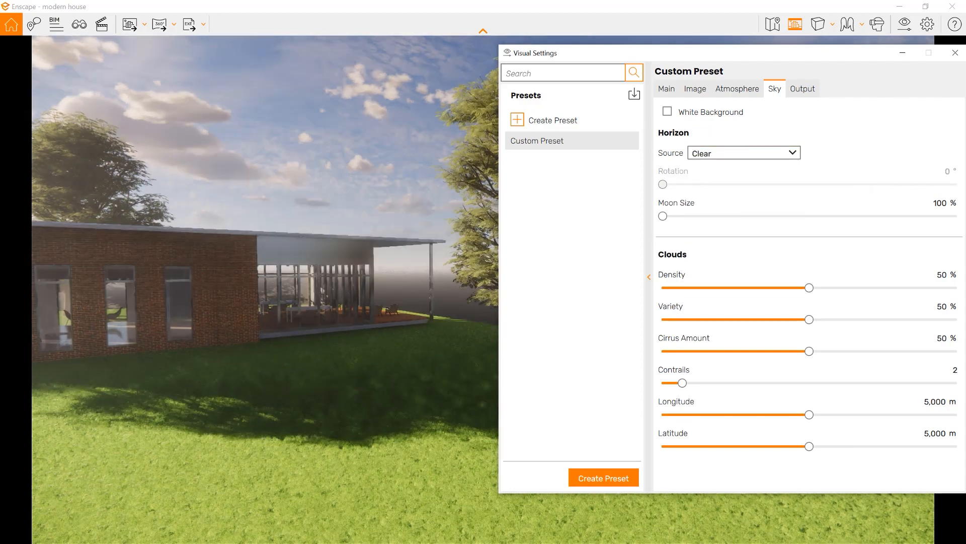
left_click(743, 152)
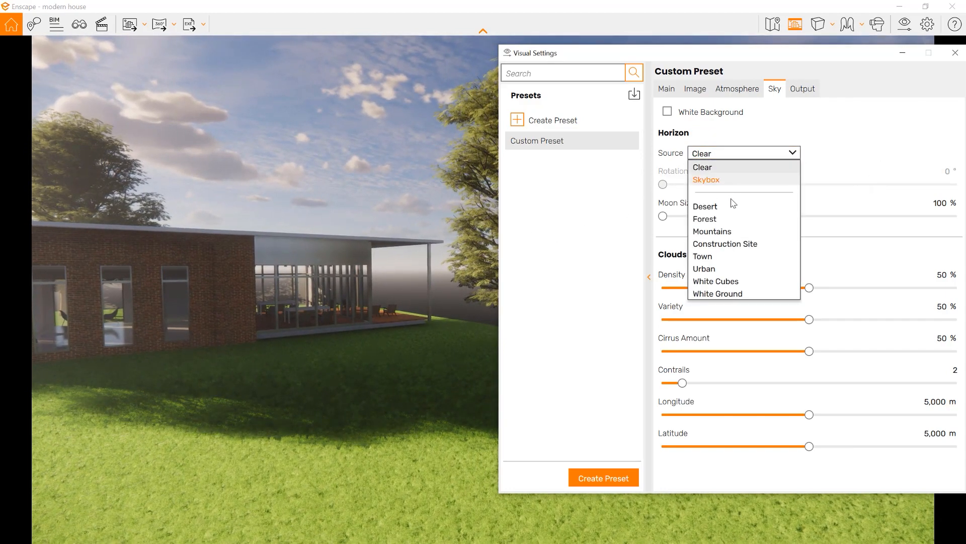
Preview Desert, Forest, Mountains, Town and White Cubes horizon presets in turn
left_click(705, 205)
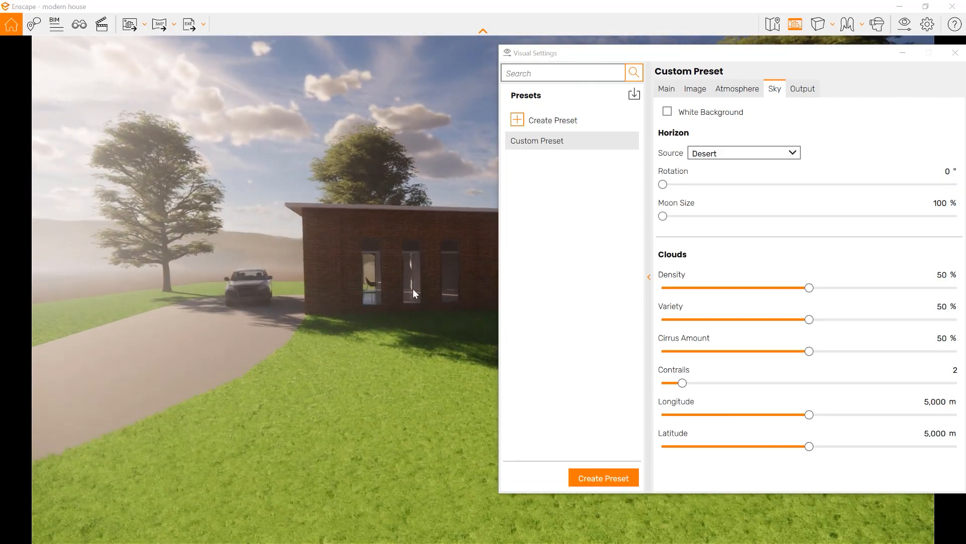
left_click(743, 152)
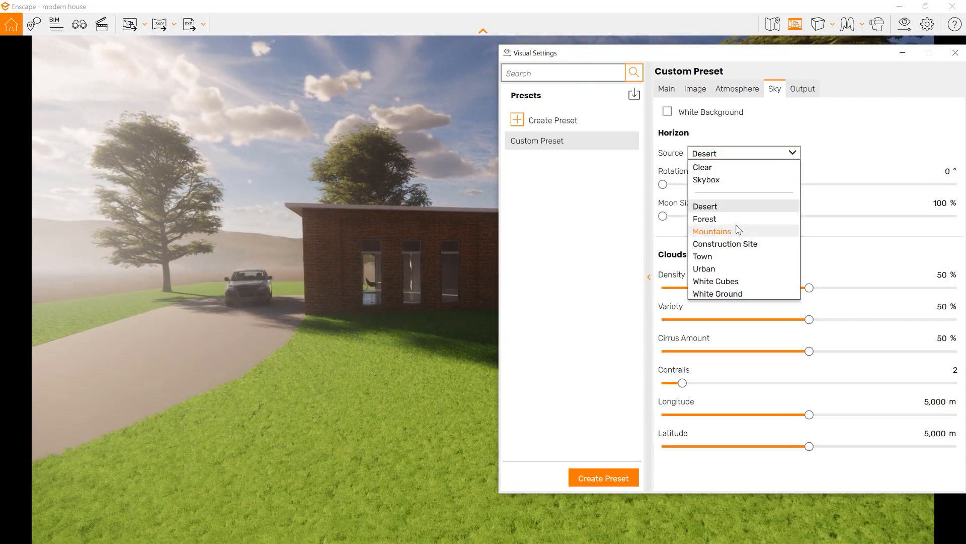
left_click(704, 219)
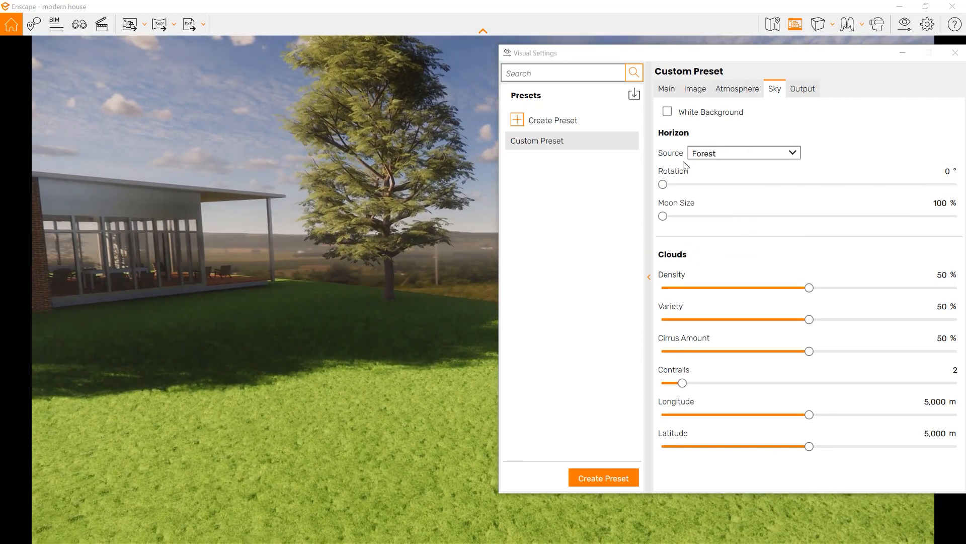
left_click(743, 153)
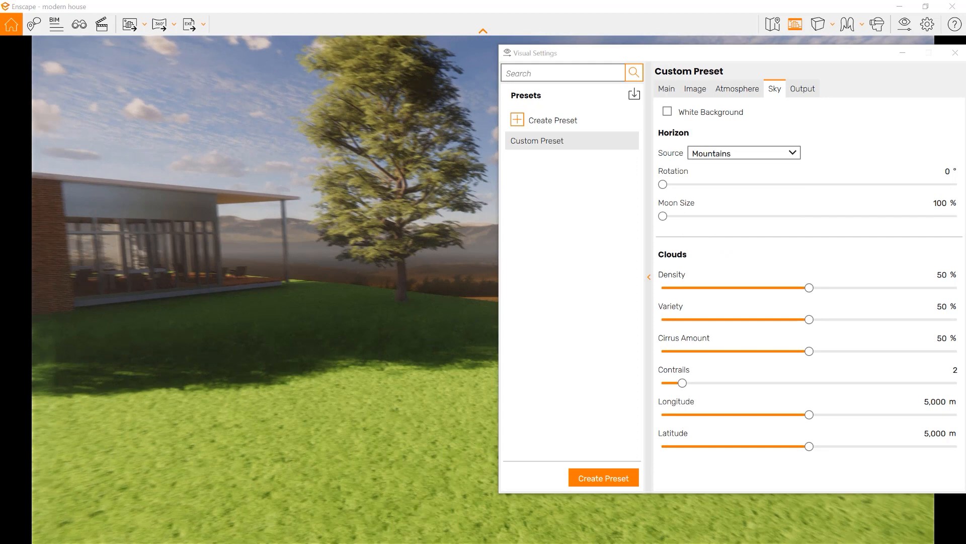
left_click(743, 153)
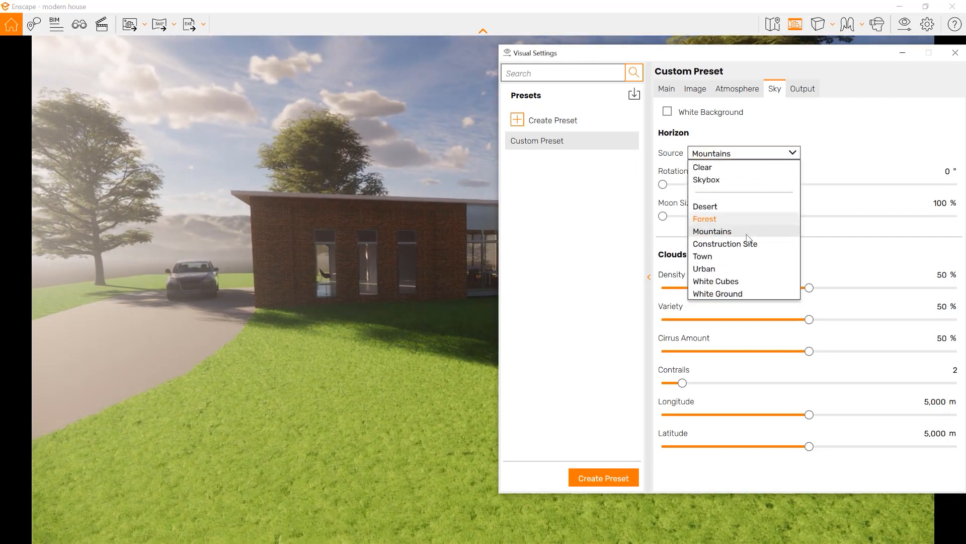
left_click(702, 256)
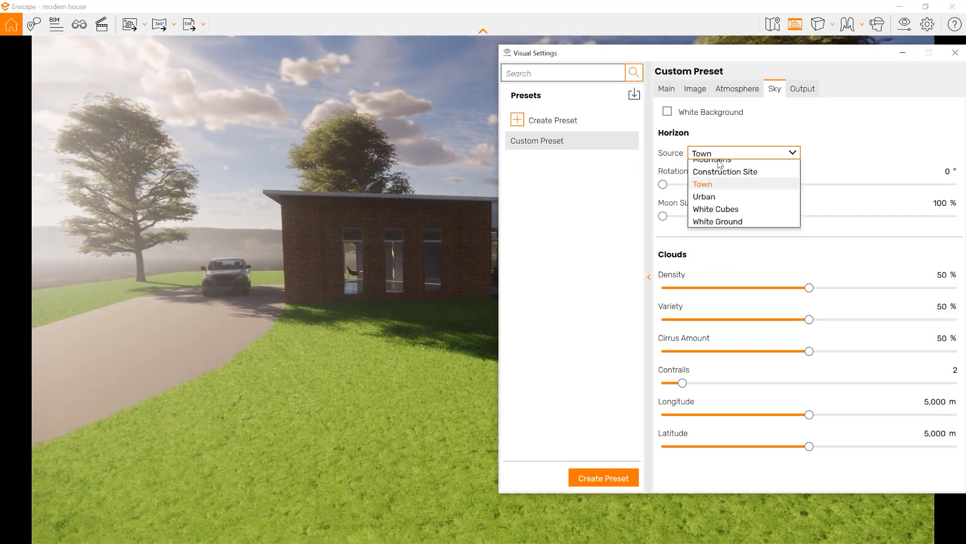
left_click(716, 210)
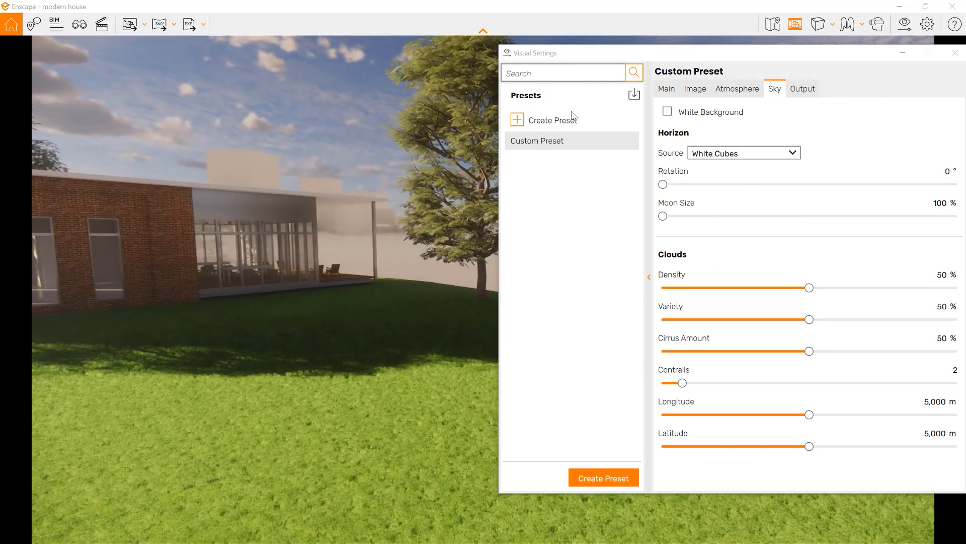
left_click(743, 153)
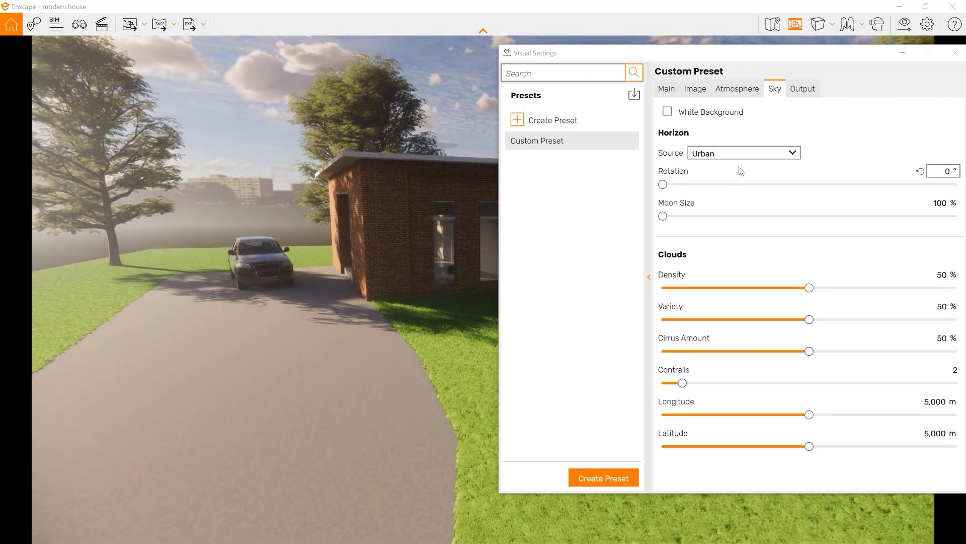
mouse_move(663, 184)
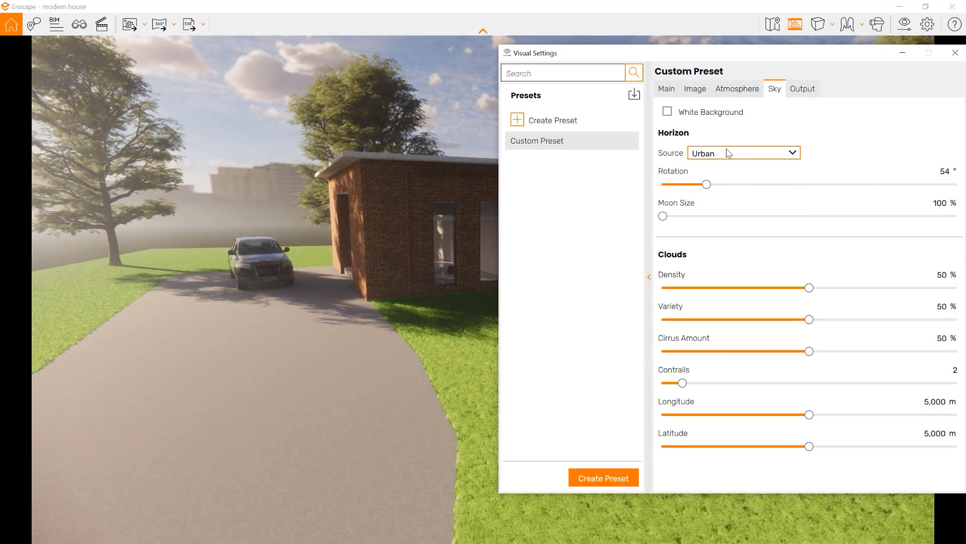
Try Skybox as the horizon source, then settle the horizon back on Clear
left_click(743, 153)
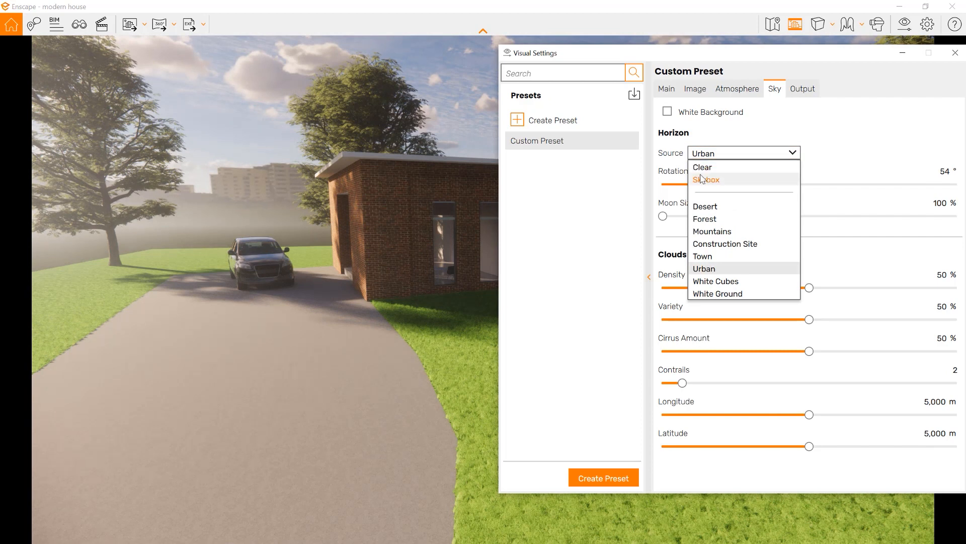
mouse_move(717, 187)
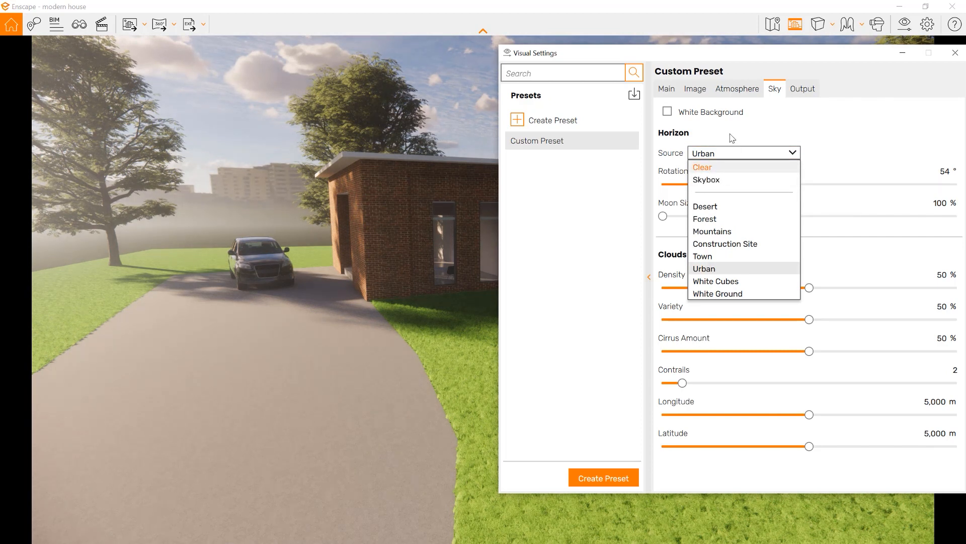
left_click(706, 179)
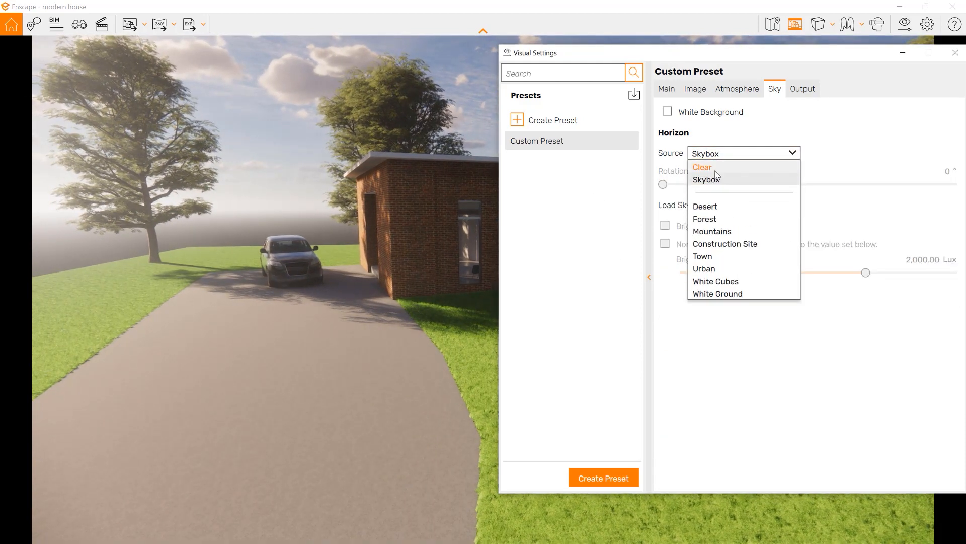
left_click(705, 180)
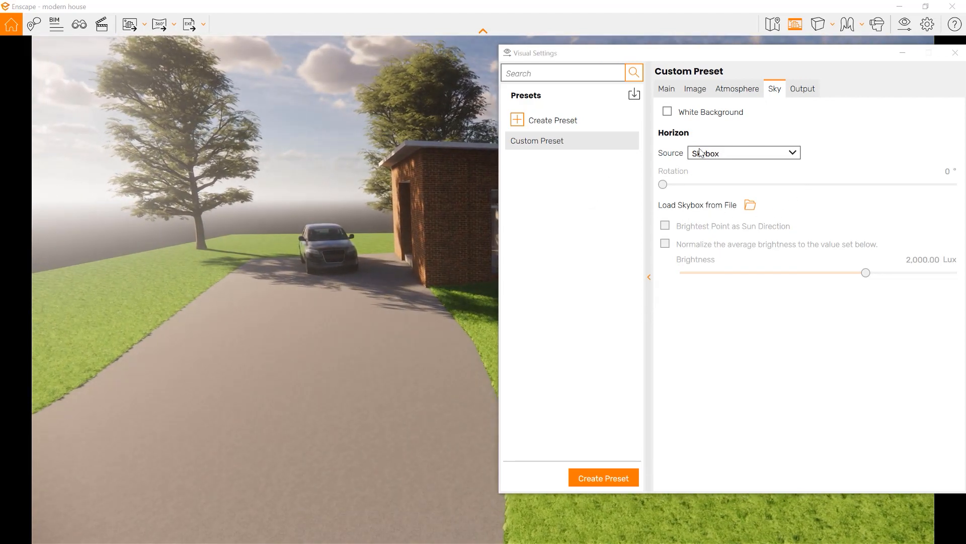
left_click(743, 152)
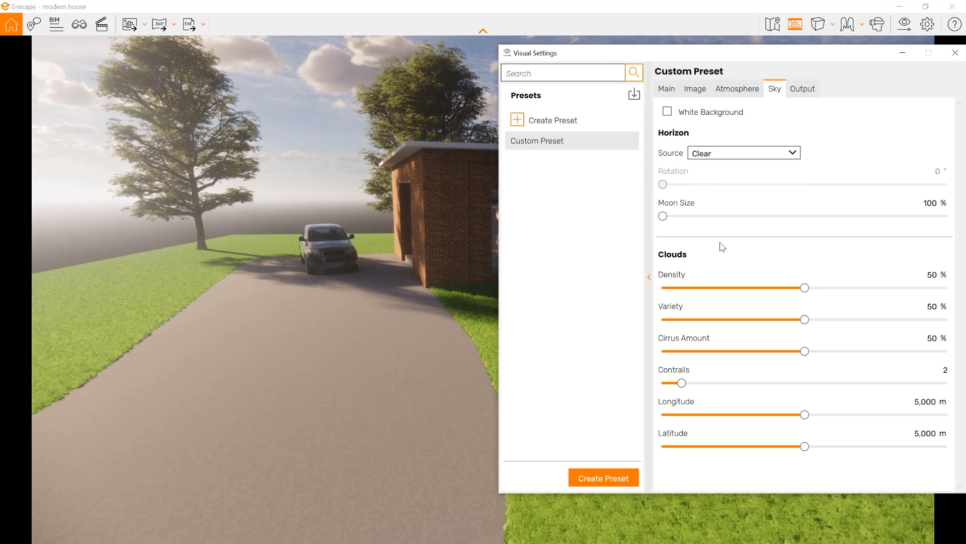
mouse_move(663, 217)
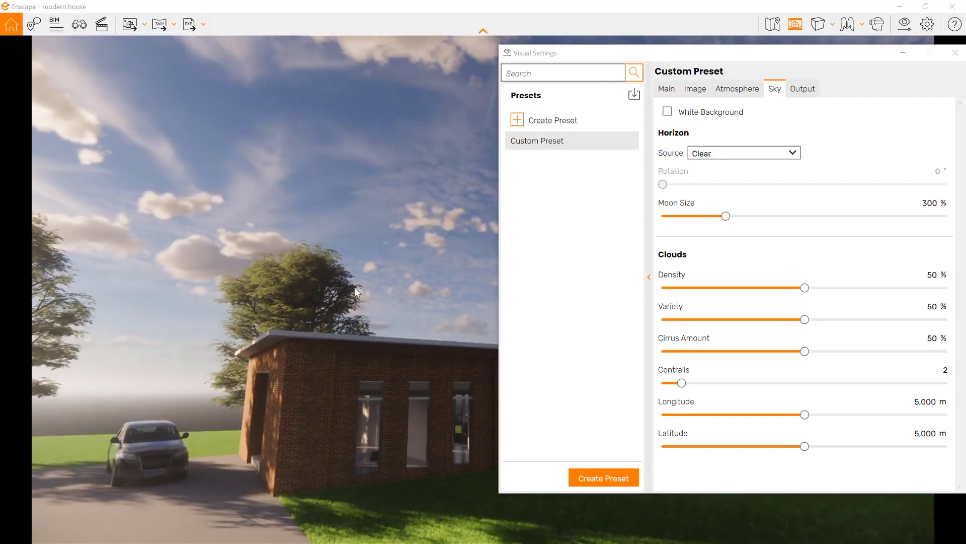
mouse_move(805, 288)
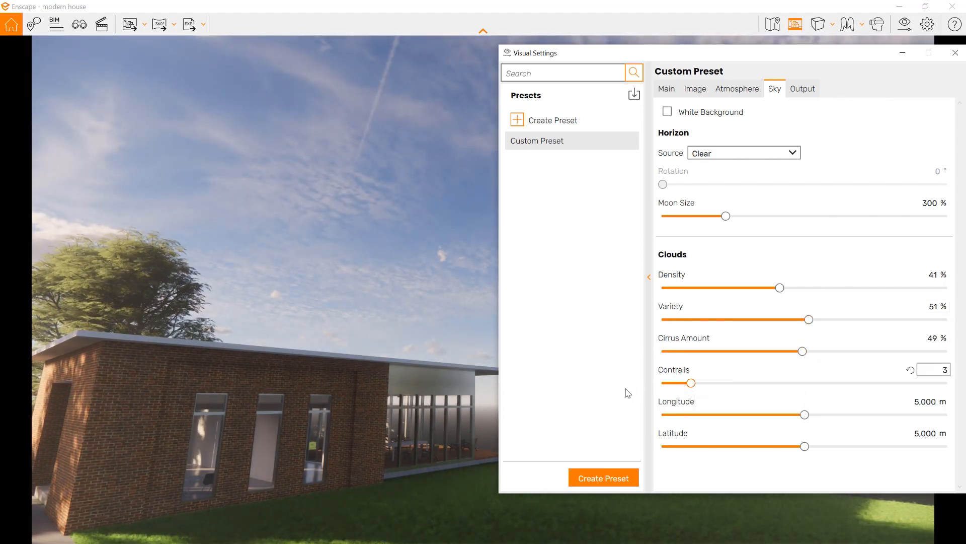
Set cloud Contrails to 0, keeping moon size 300% and density 41%
left_click(911, 369)
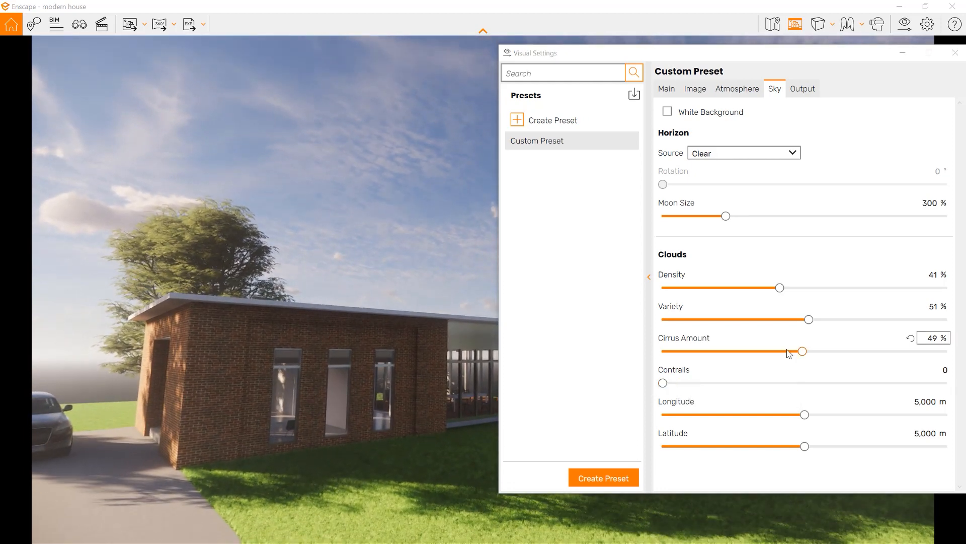
mouse_move(803, 414)
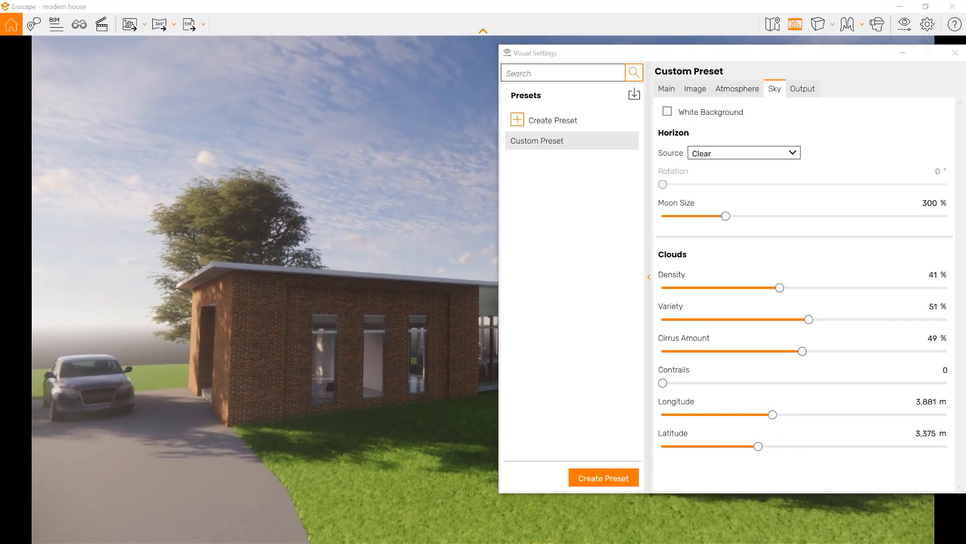
left_click(802, 88)
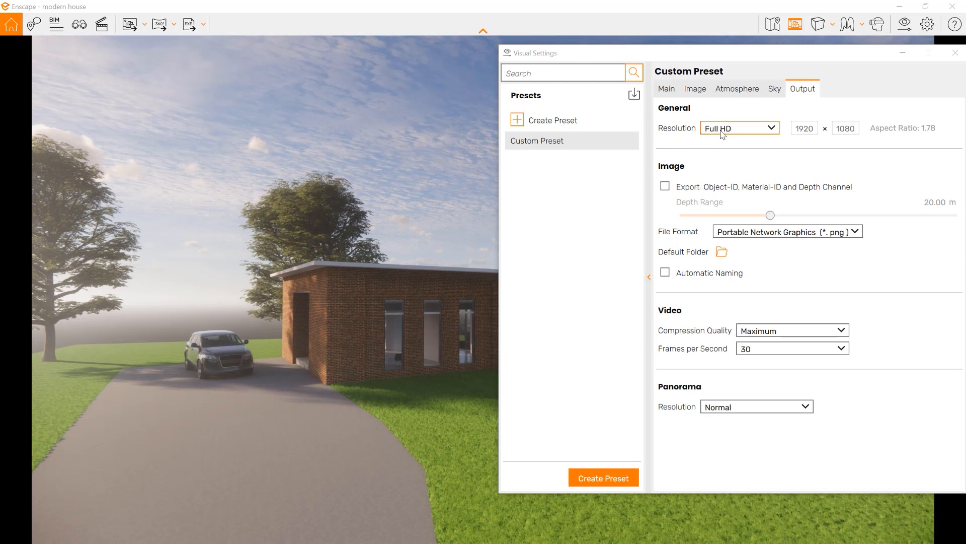
mouse_move(749, 133)
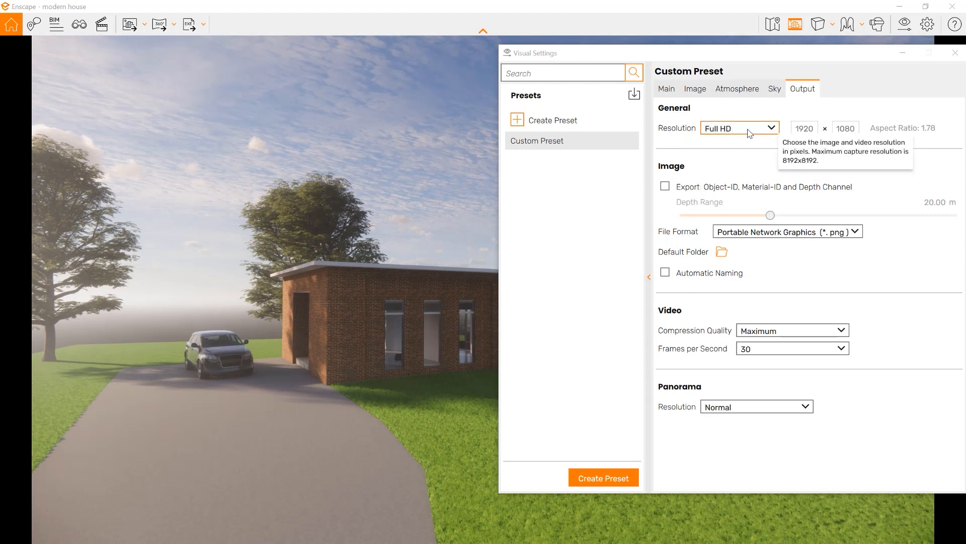
left_click(739, 128)
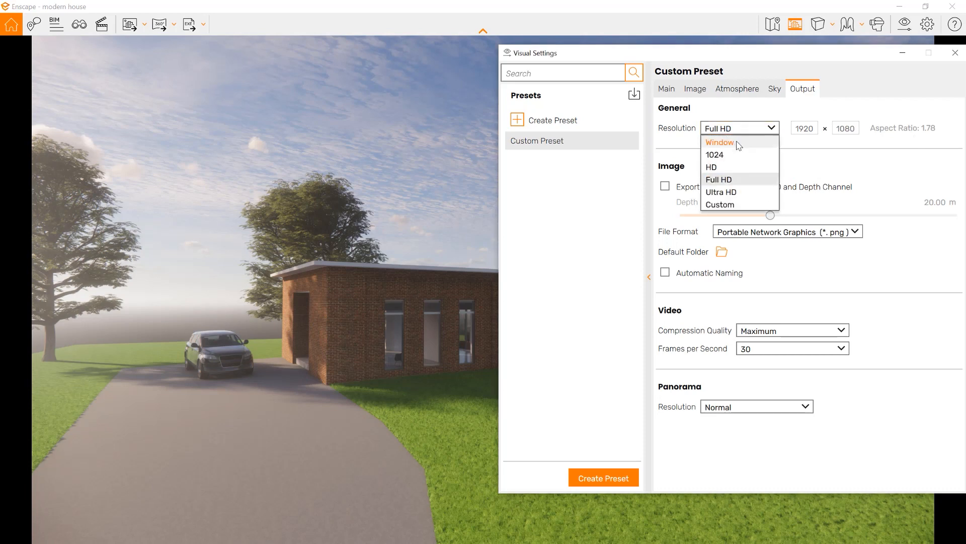
left_click(719, 141)
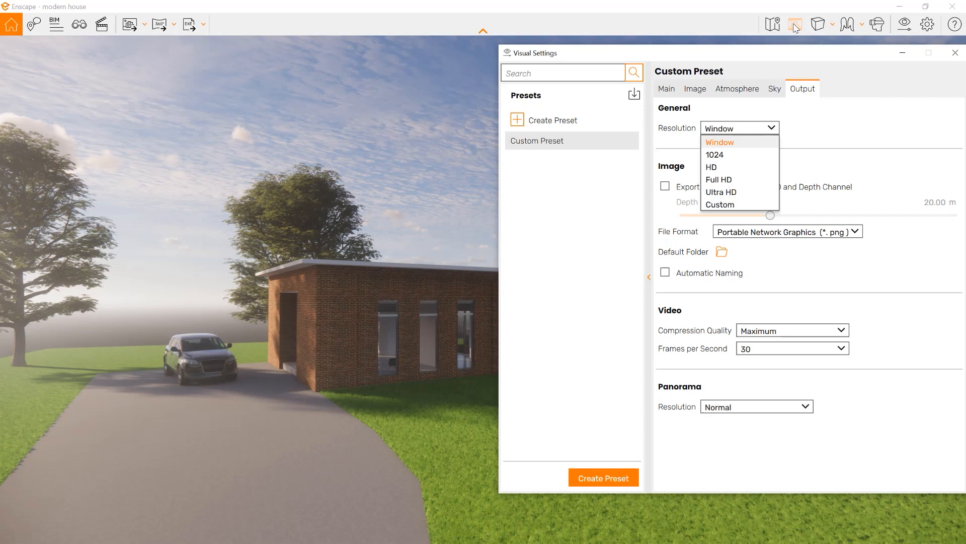
mouse_move(715, 155)
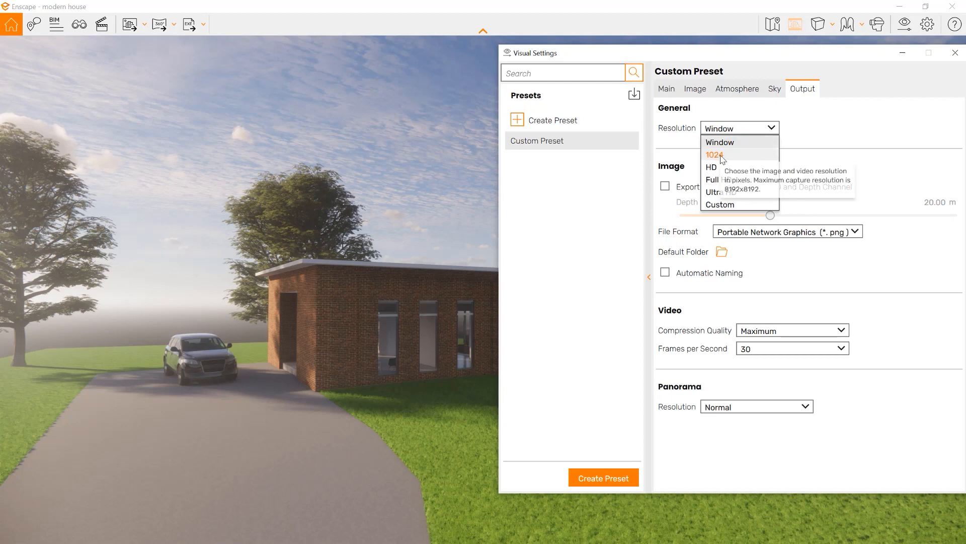
left_click(713, 155)
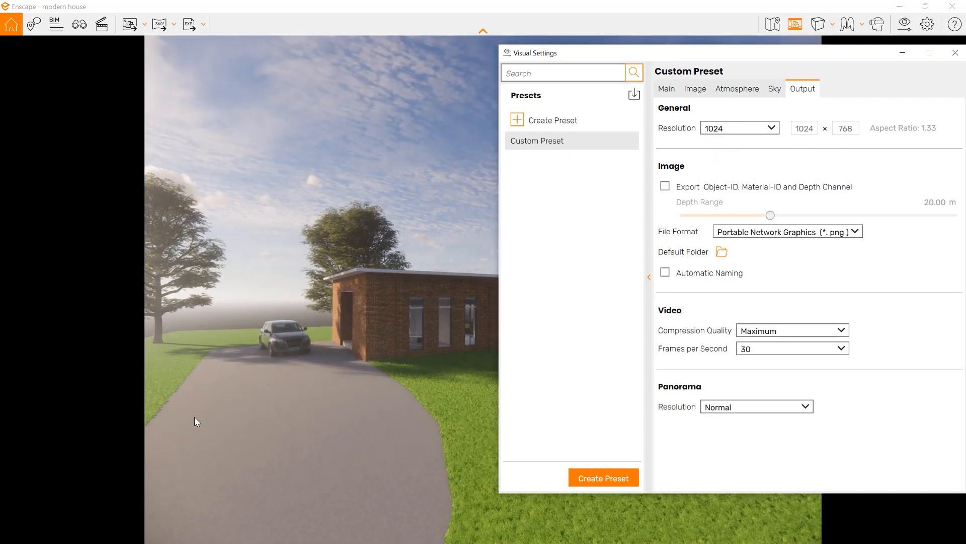
mouse_move(740, 128)
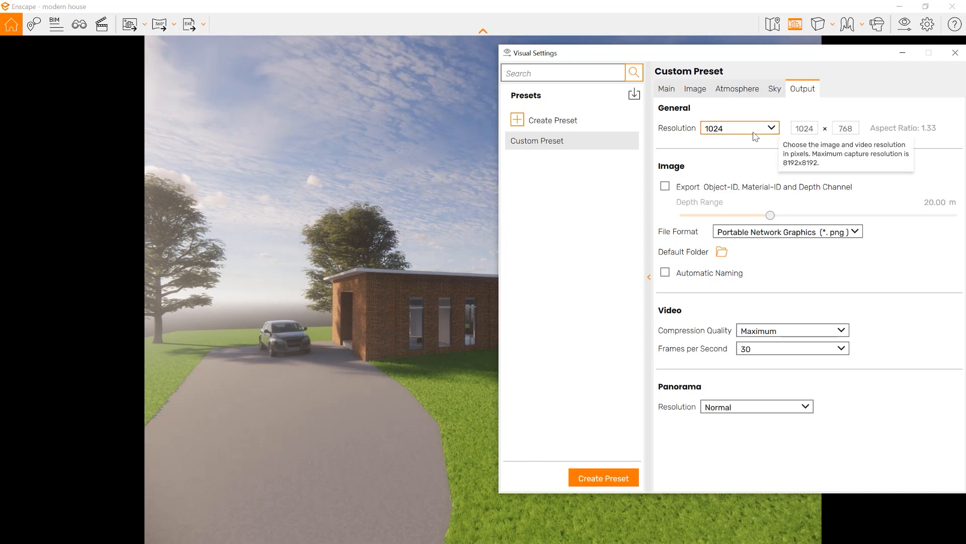
left_click(739, 128)
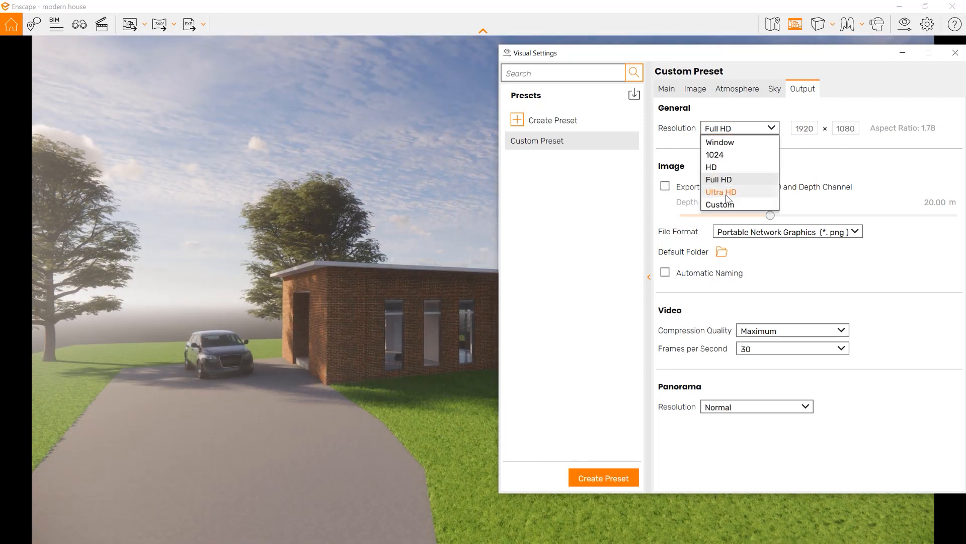
left_click(721, 191)
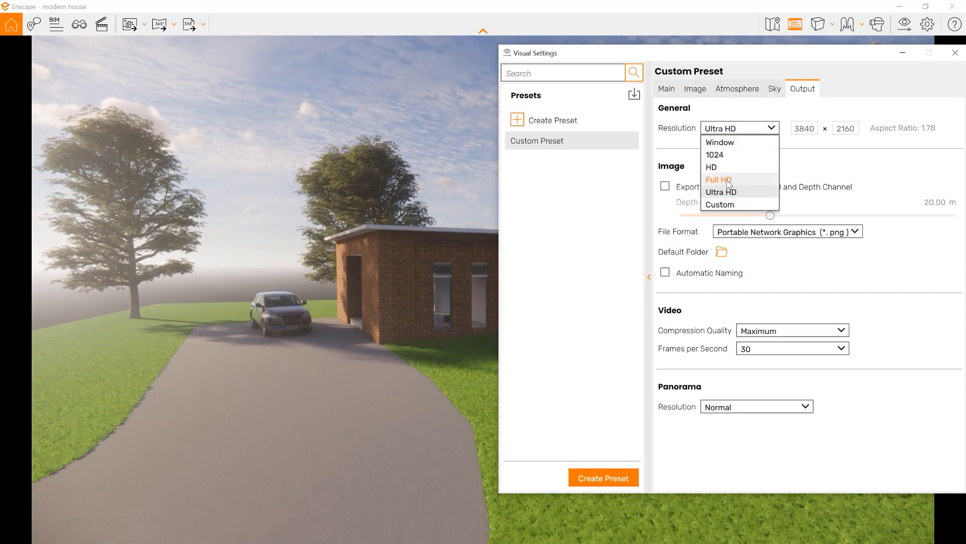
left_click(718, 179)
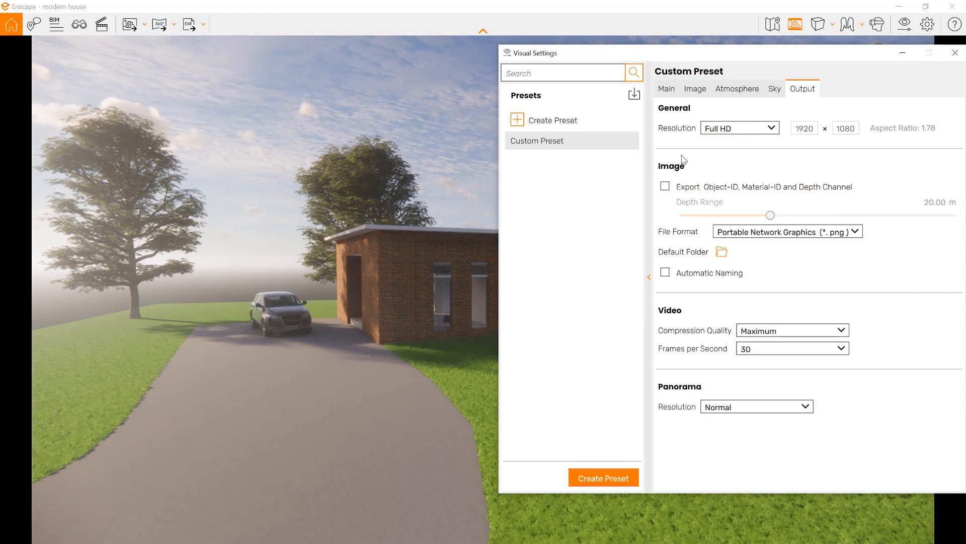
mouse_move(731, 191)
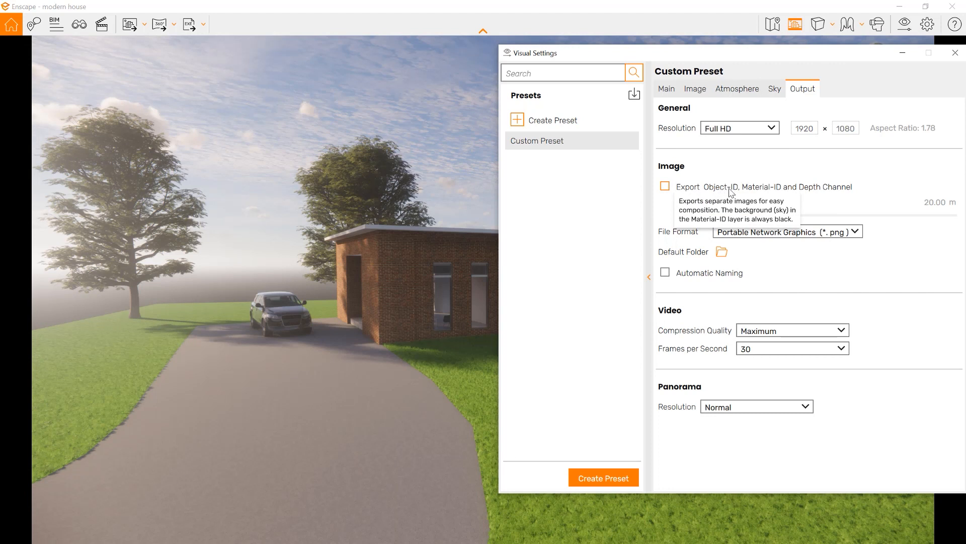
mouse_move(635, 204)
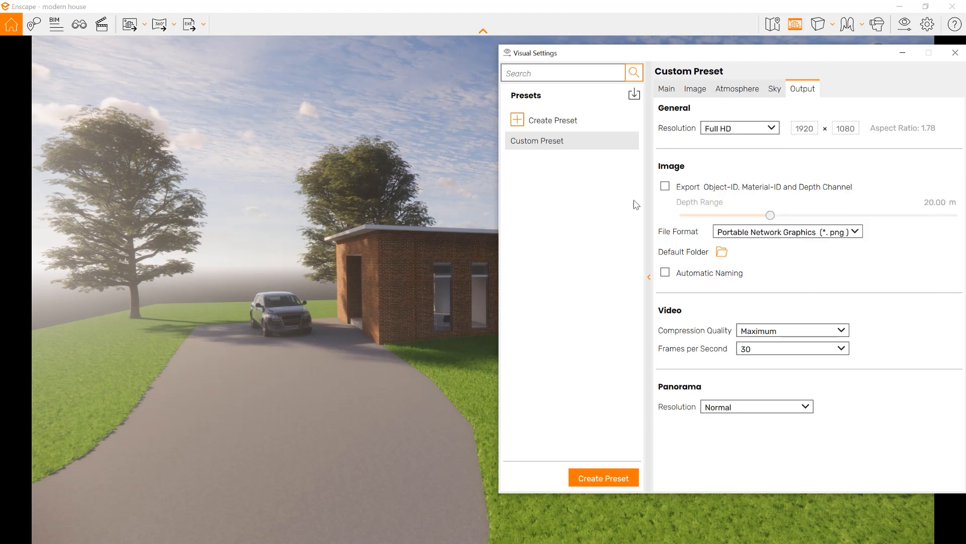
left_click(665, 186)
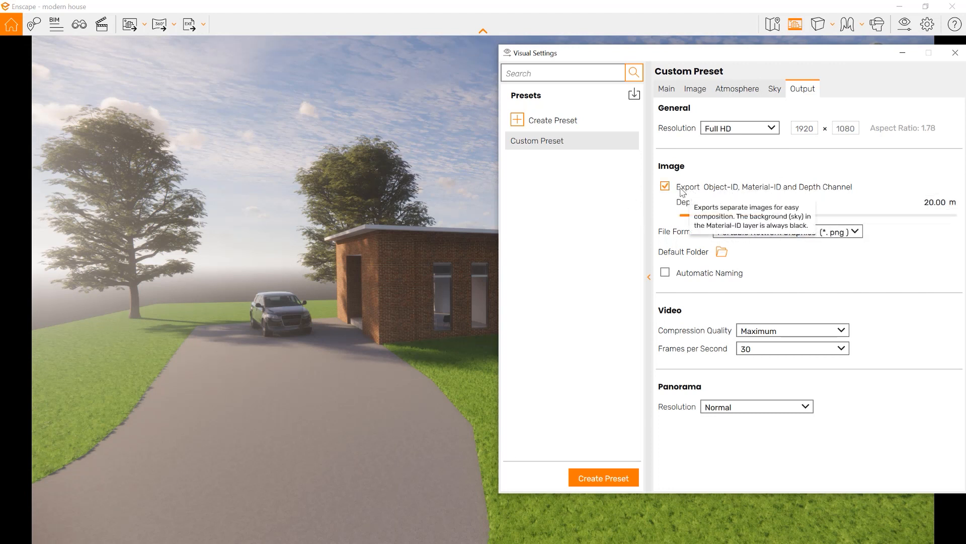
left_click(665, 186)
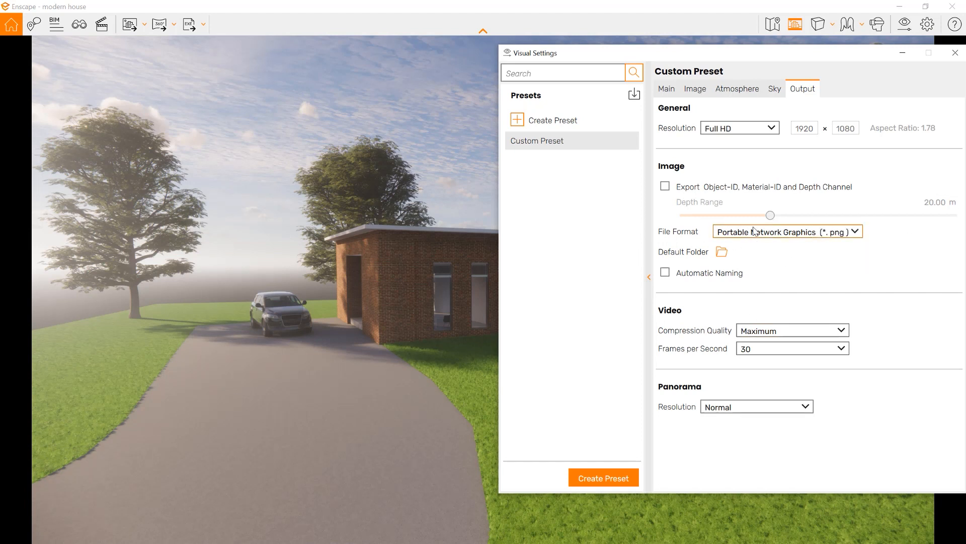
left_click(786, 231)
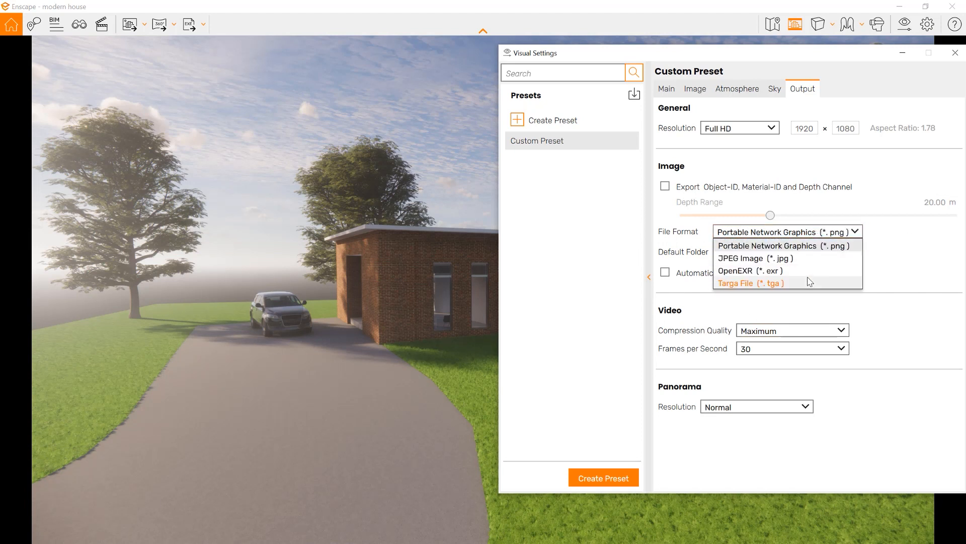
left_click(767, 245)
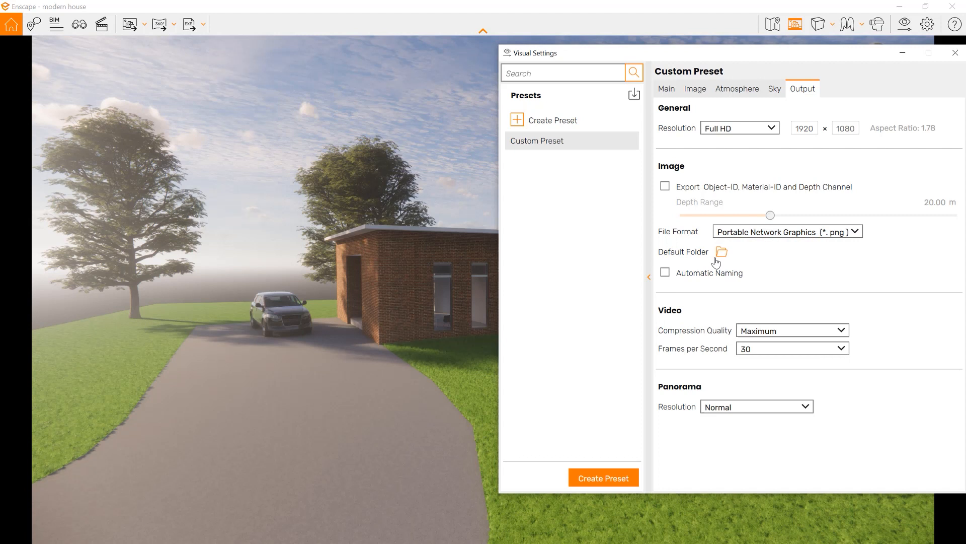
mouse_move(748, 279)
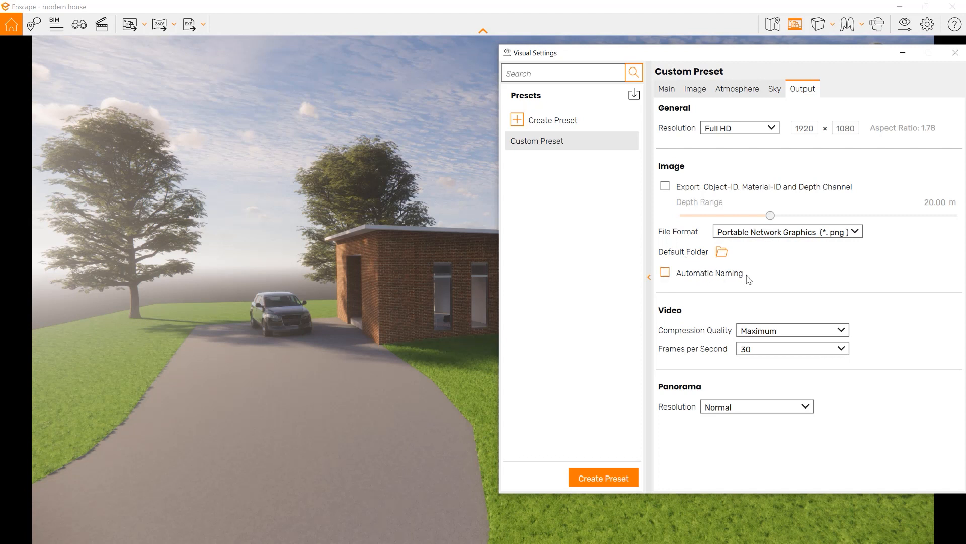
left_click(665, 273)
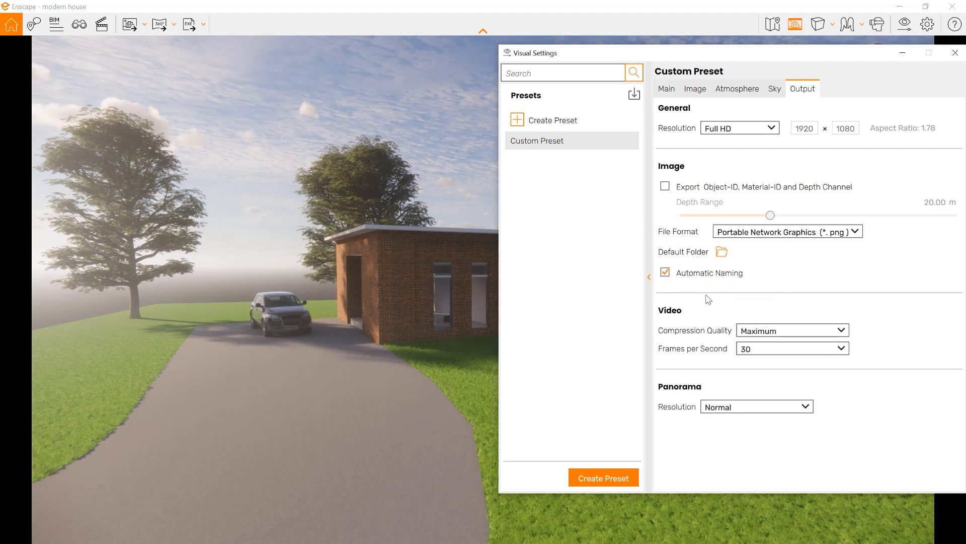
left_click(665, 273)
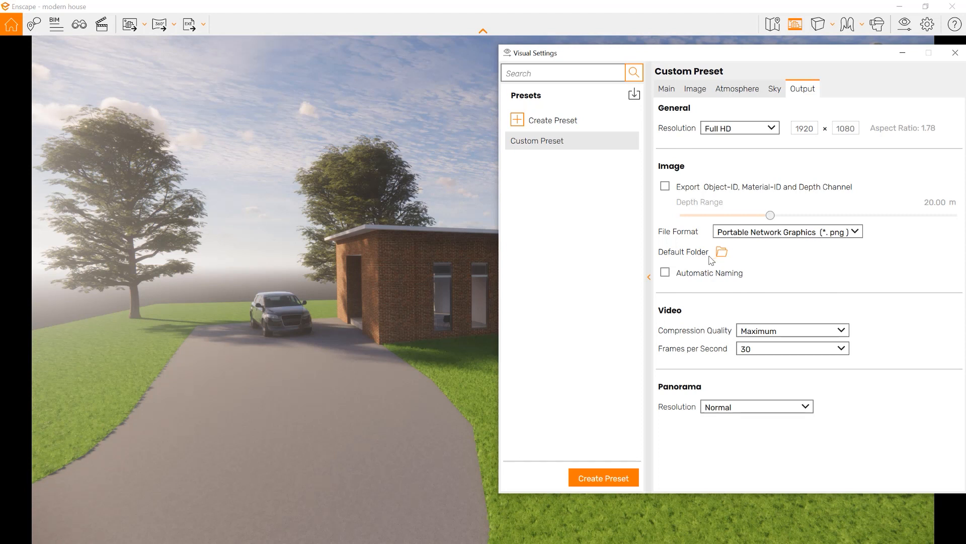
mouse_move(700, 373)
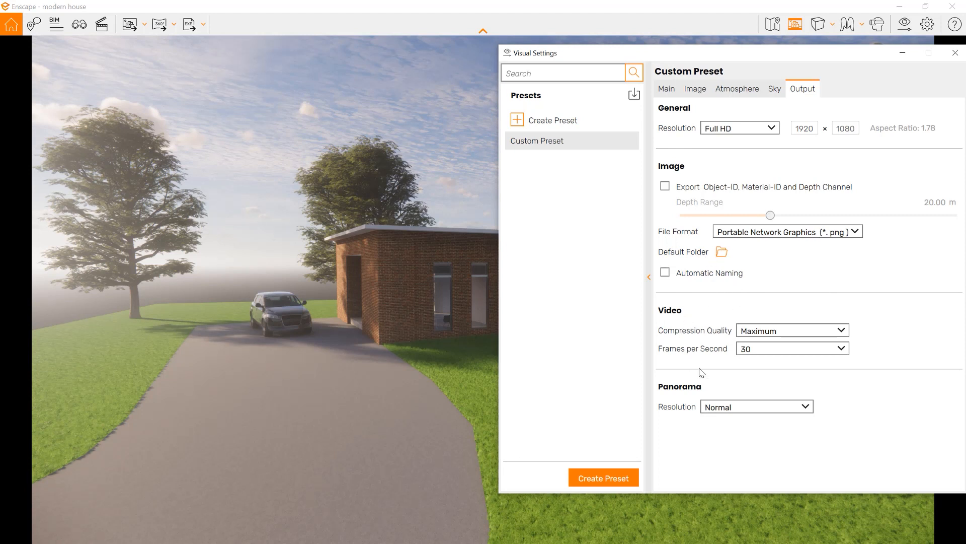
left_click(843, 348)
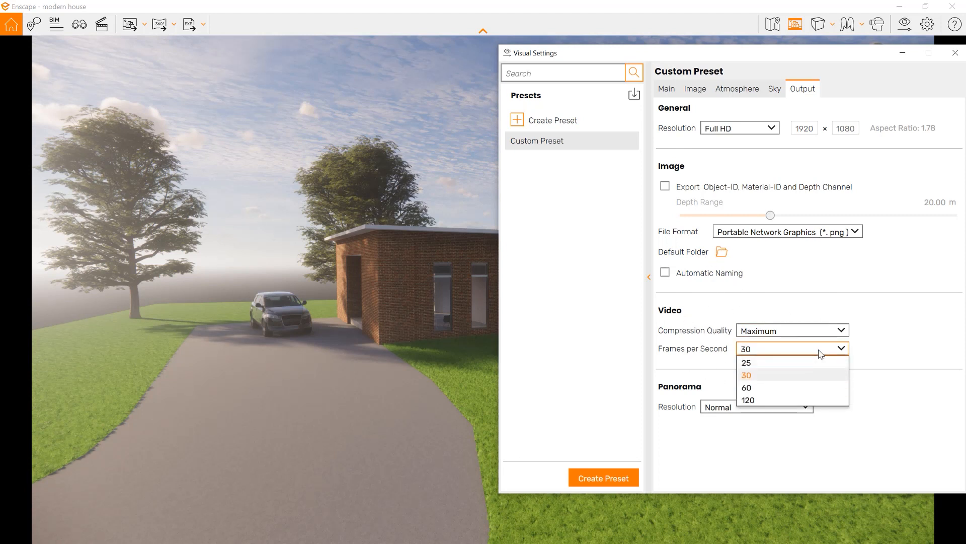
left_click(746, 375)
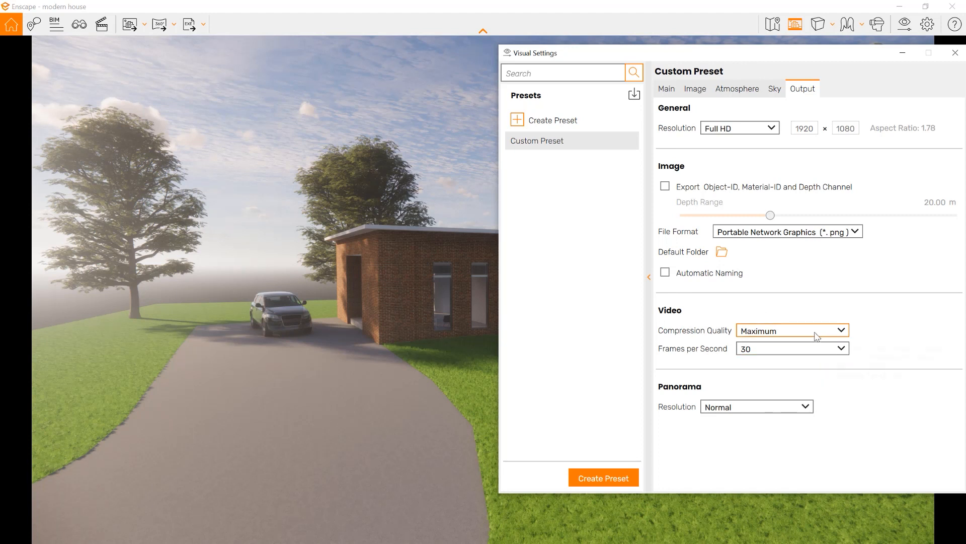
mouse_move(743, 420)
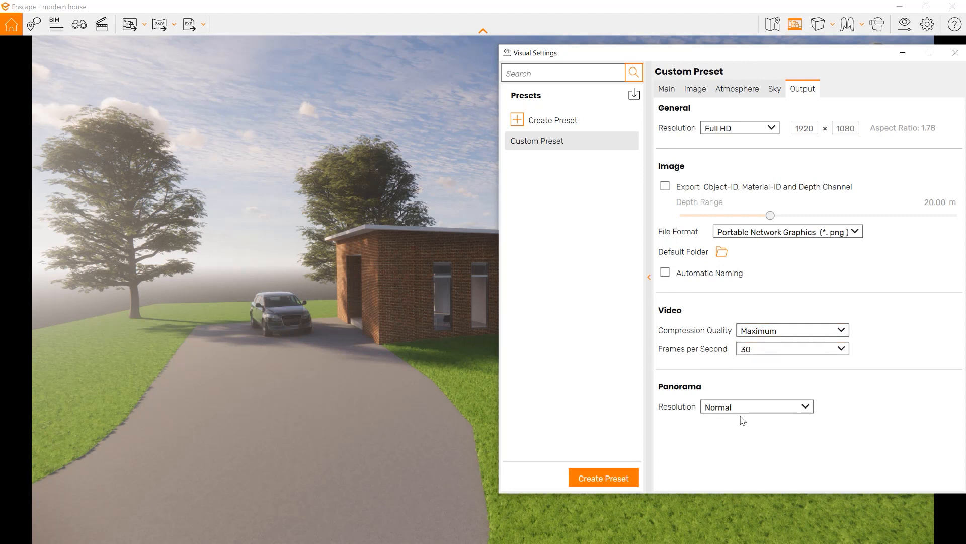